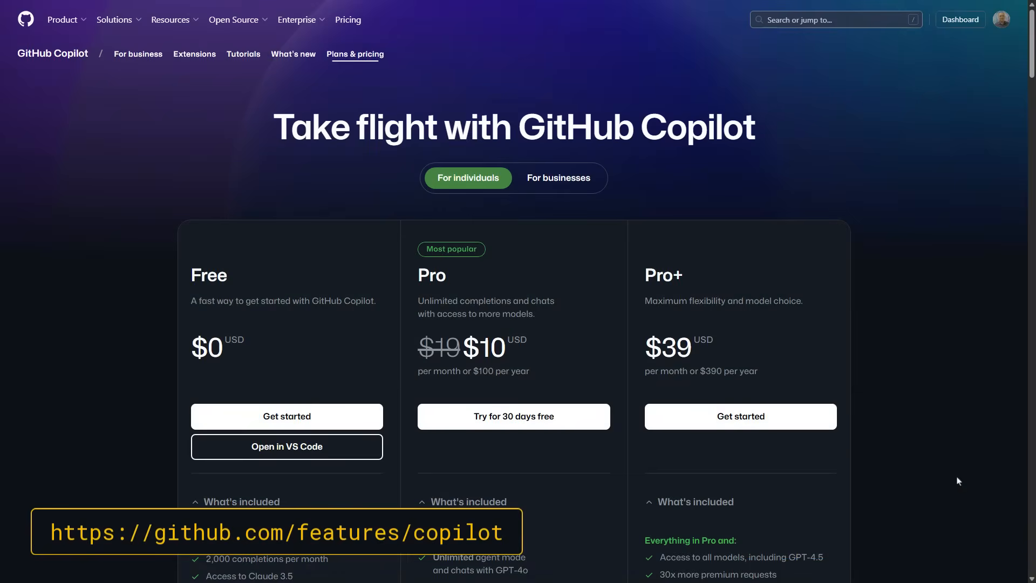
- Ask Copilot Chat: 'Turn CSS to dark theme, please.'
scroll(down, 3)
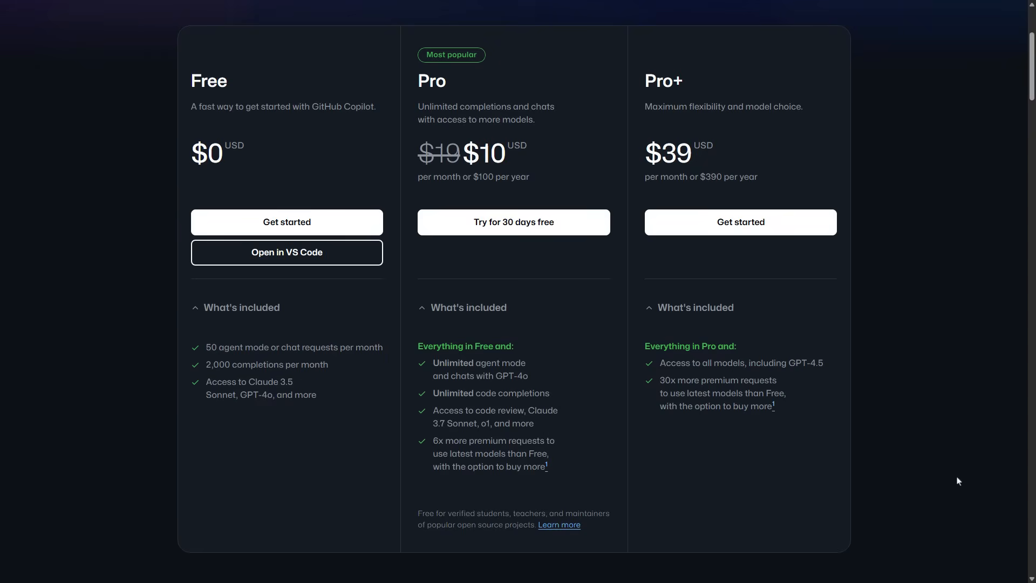
scroll(down, 3)
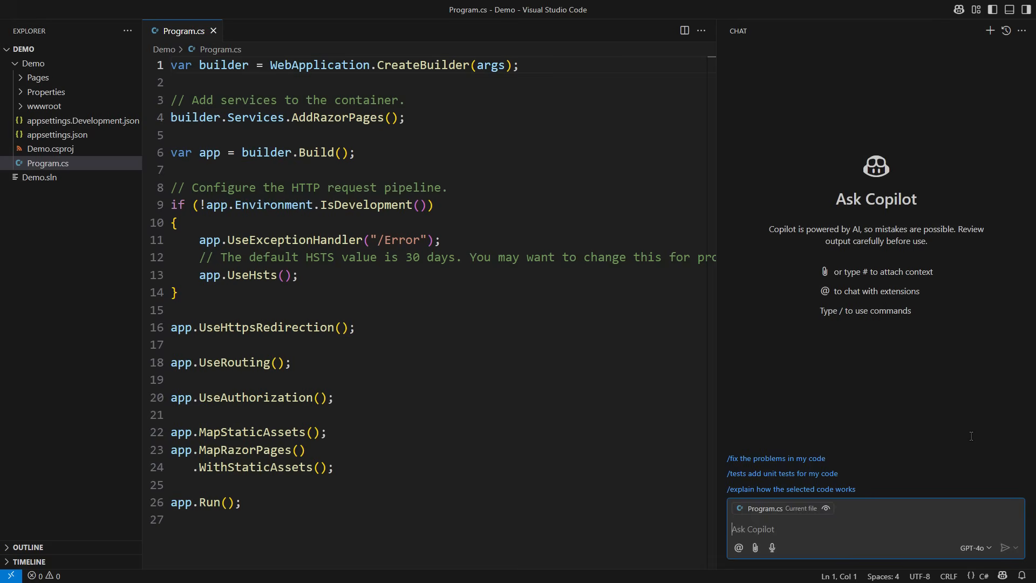
text(Turn CSS to dark theme)
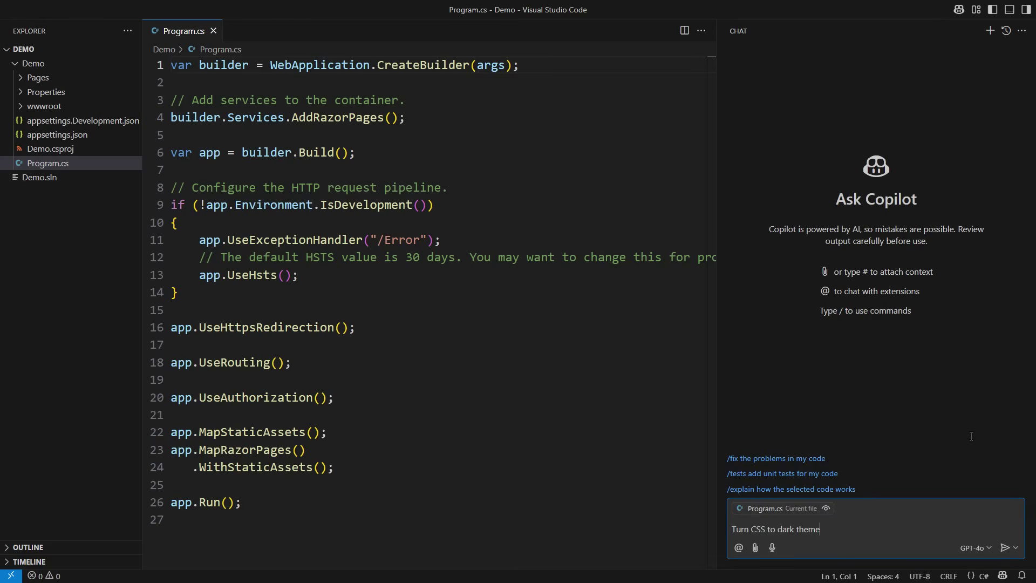
text(, please.)
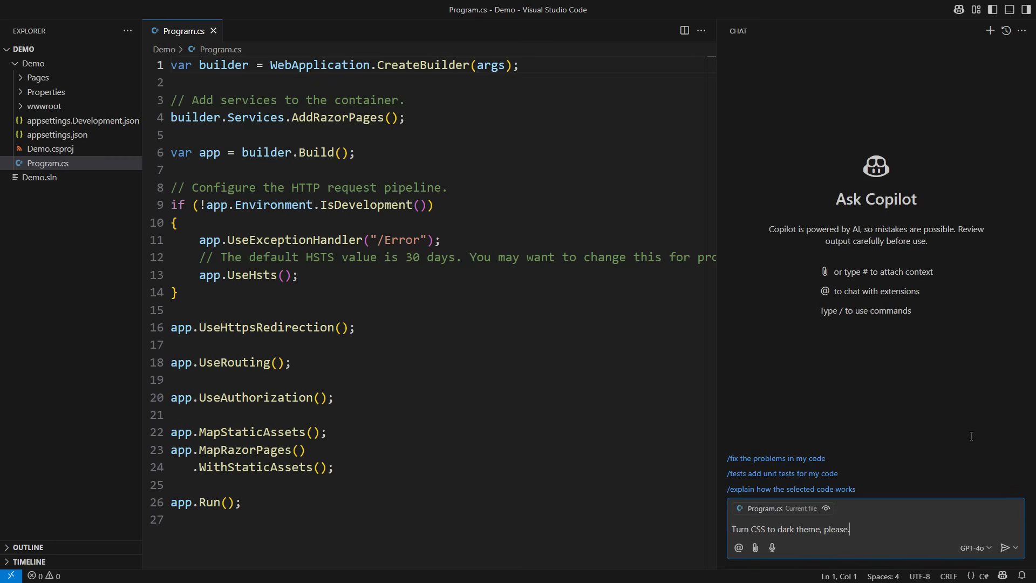
click(1009, 547)
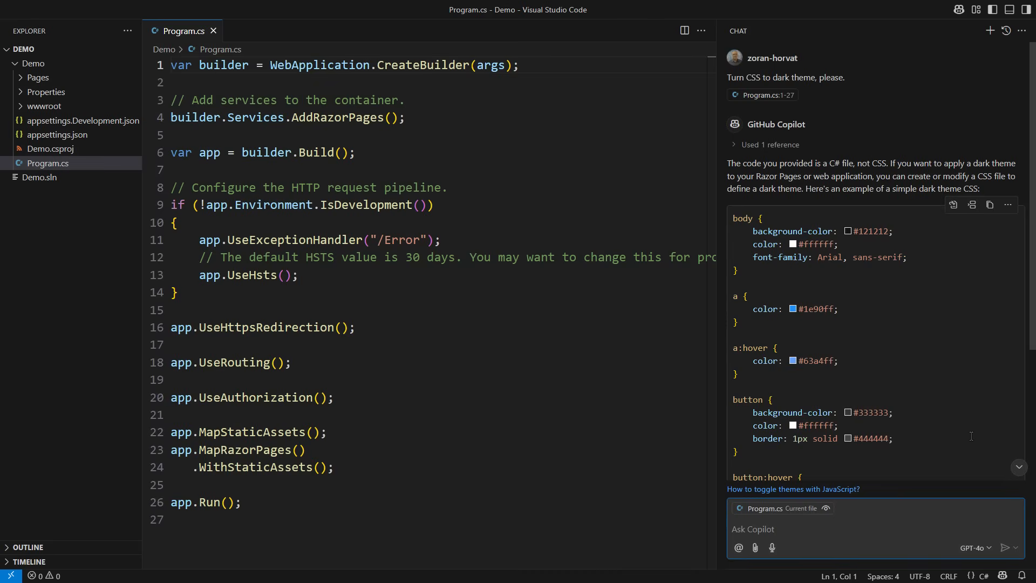
- Review the reply, then clear the Copilot conversation with /clear
scroll(down, 3)
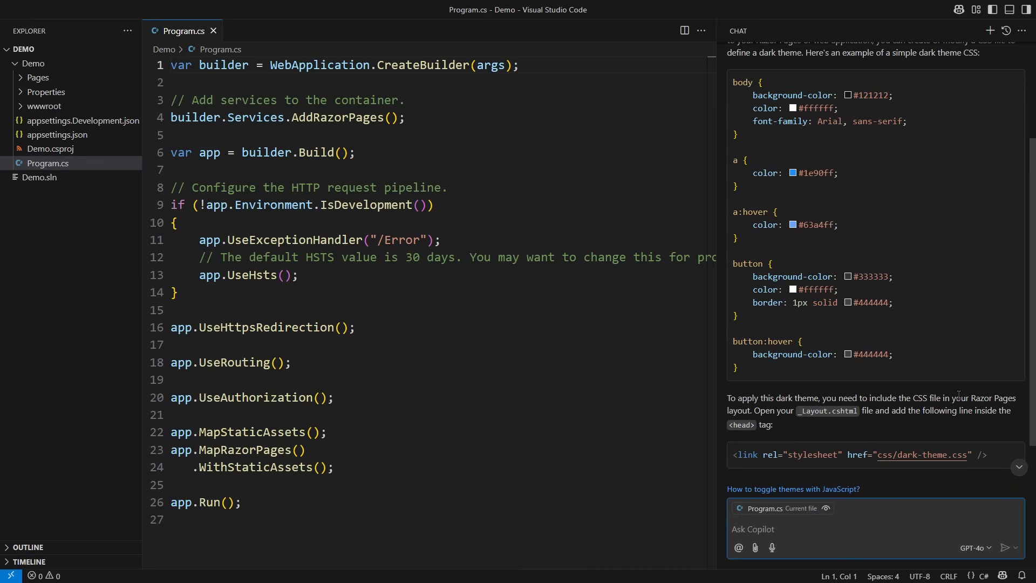
scroll(down, 3)
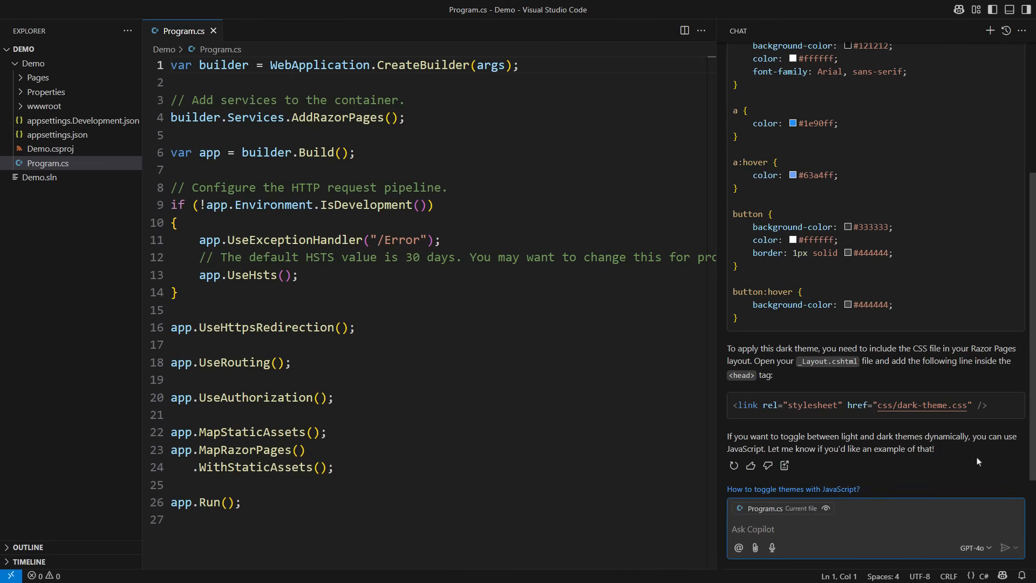
text(/clear)
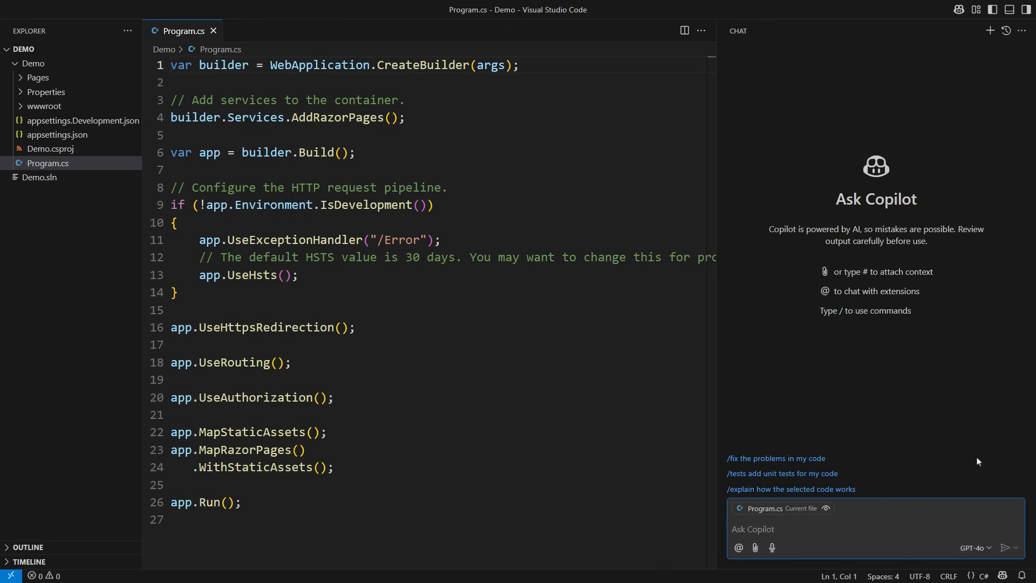
click(752, 528)
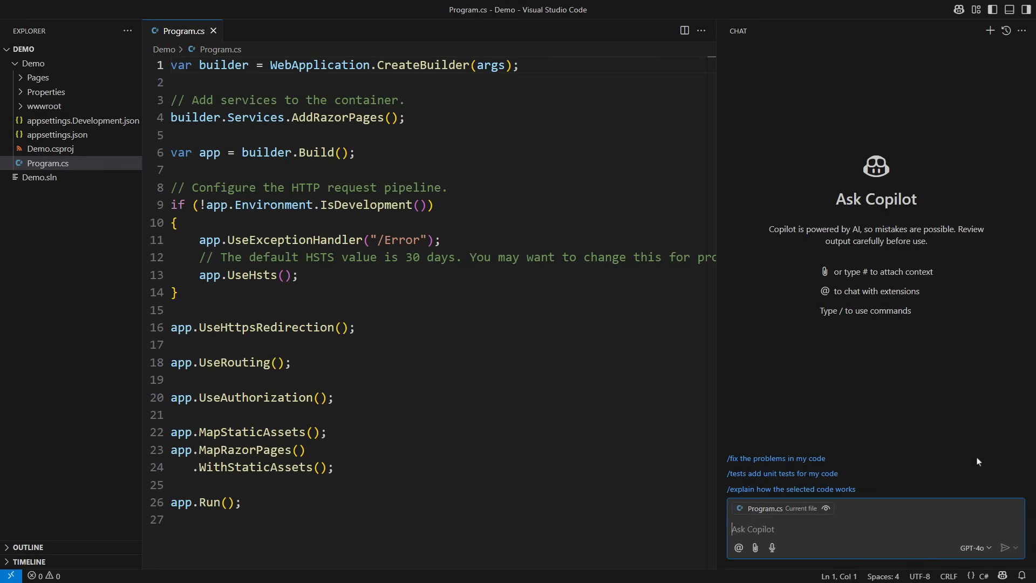
- Open site.css from wwwroot/css and resend 'Turn CSS to dark theme, please.'
click(44, 106)
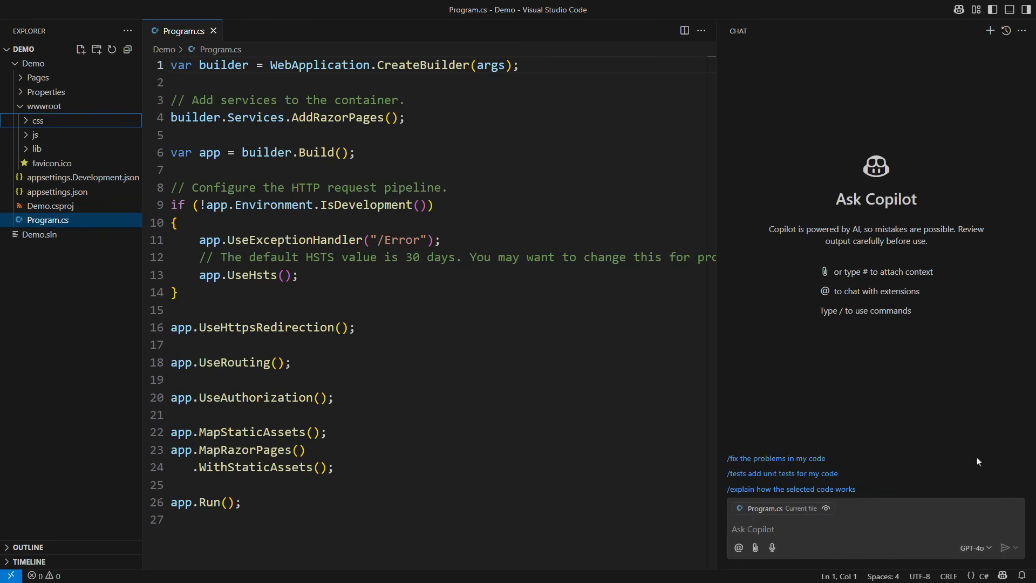
click(37, 120)
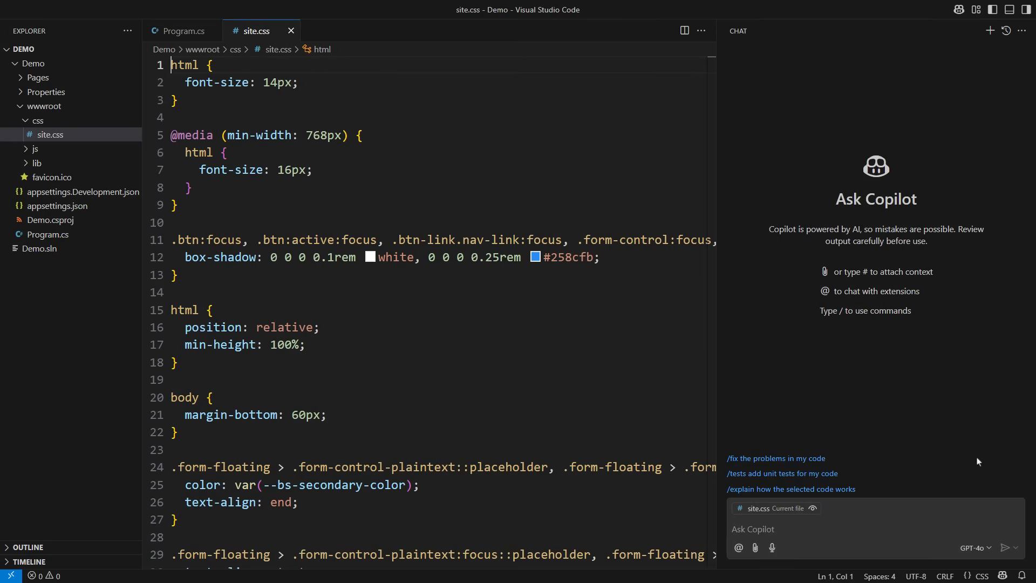
text(Turn CSS to dark theme, please.)
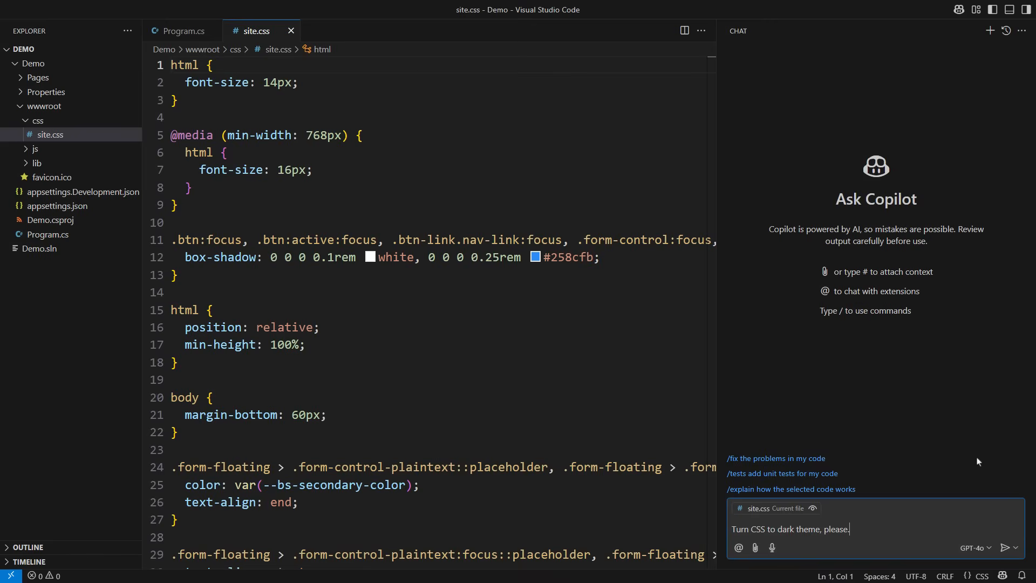
click(1009, 547)
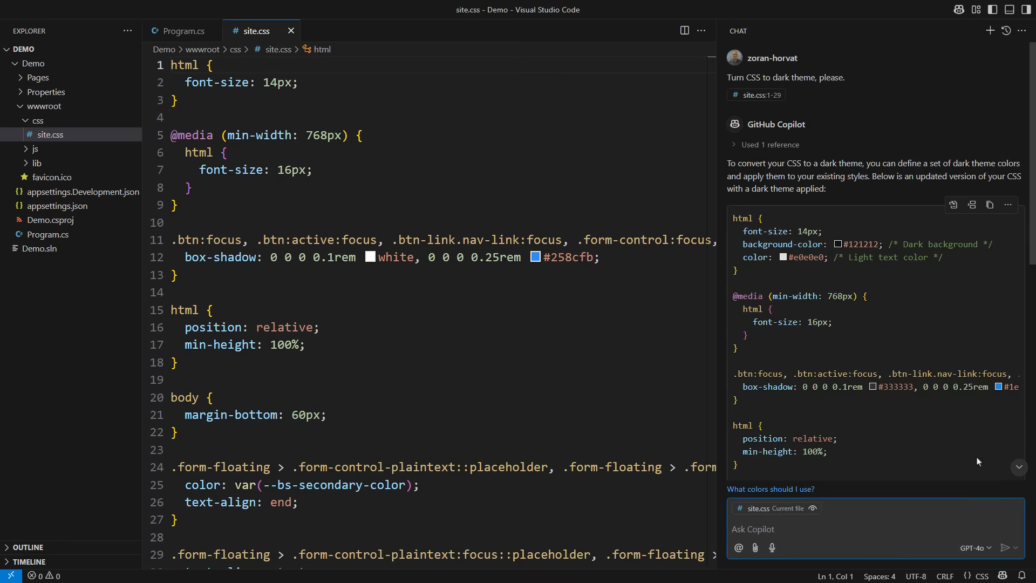
- Apply Copilot's dark-theme code block to site.css and keep the edits
scroll(down, 3)
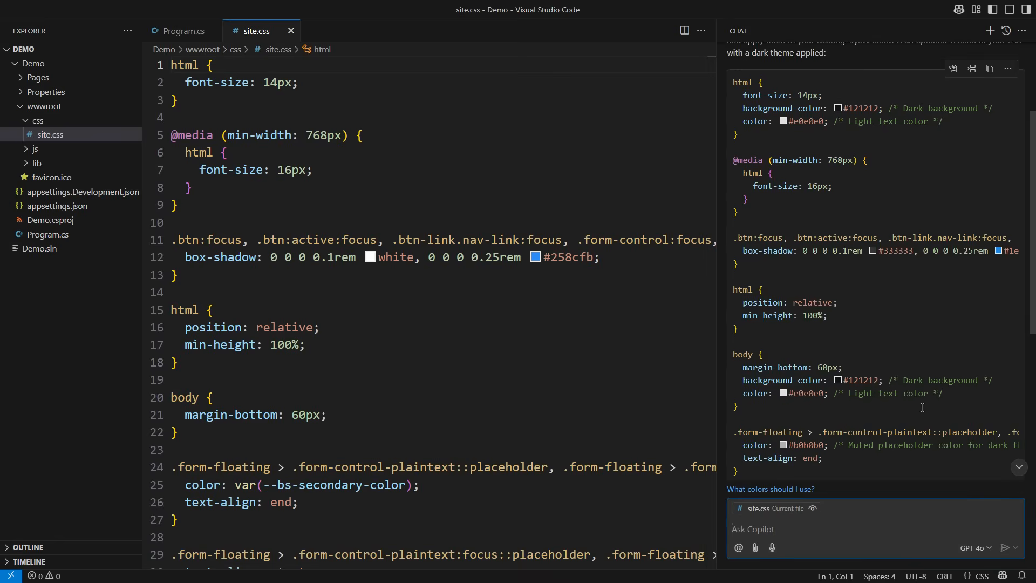
scroll(down, 3)
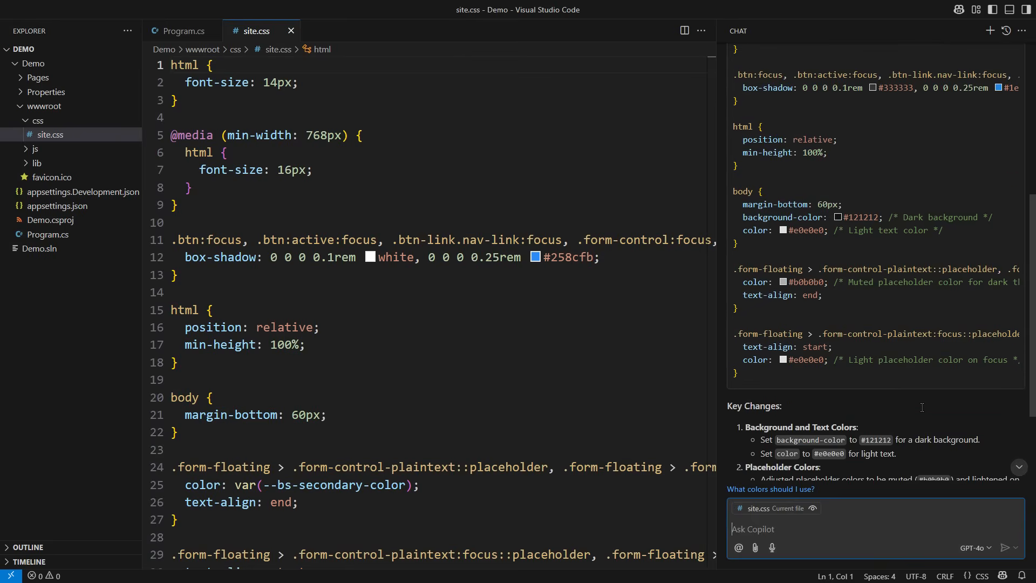
scroll(down, 3)
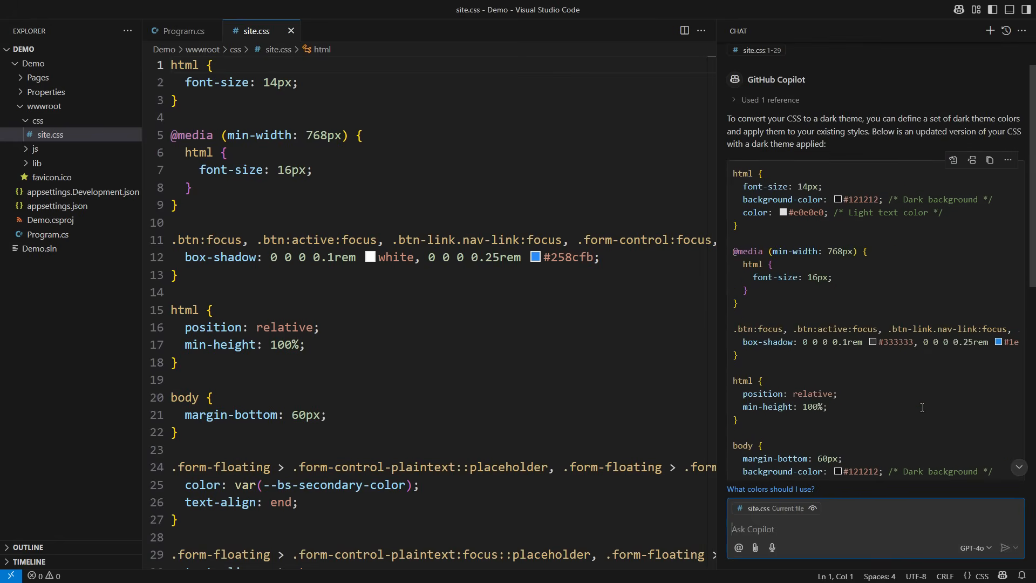
mouse_move(953, 160)
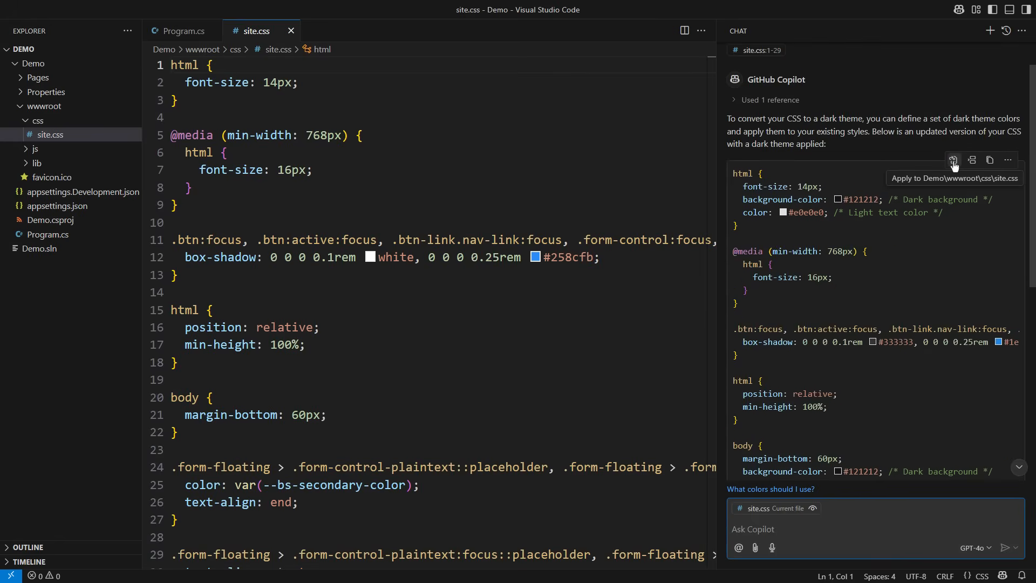
click(952, 159)
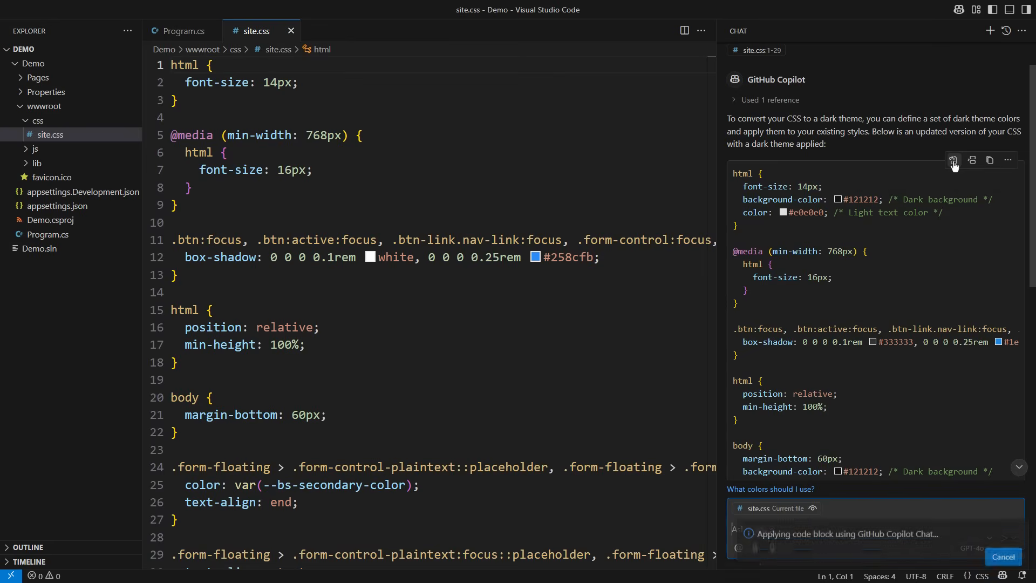
click(953, 160)
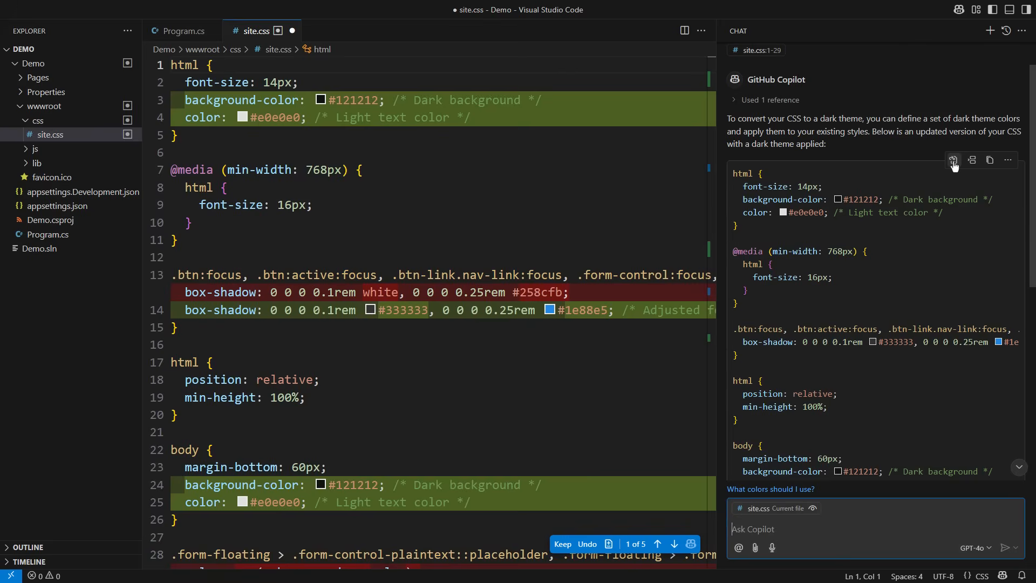
mouse_move(505, 386)
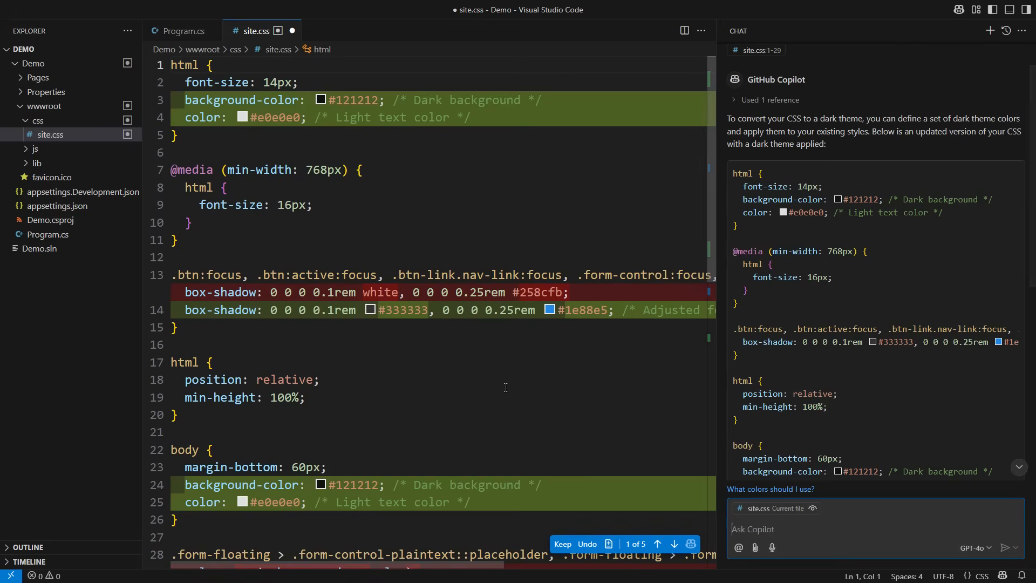
scroll(down, 3)
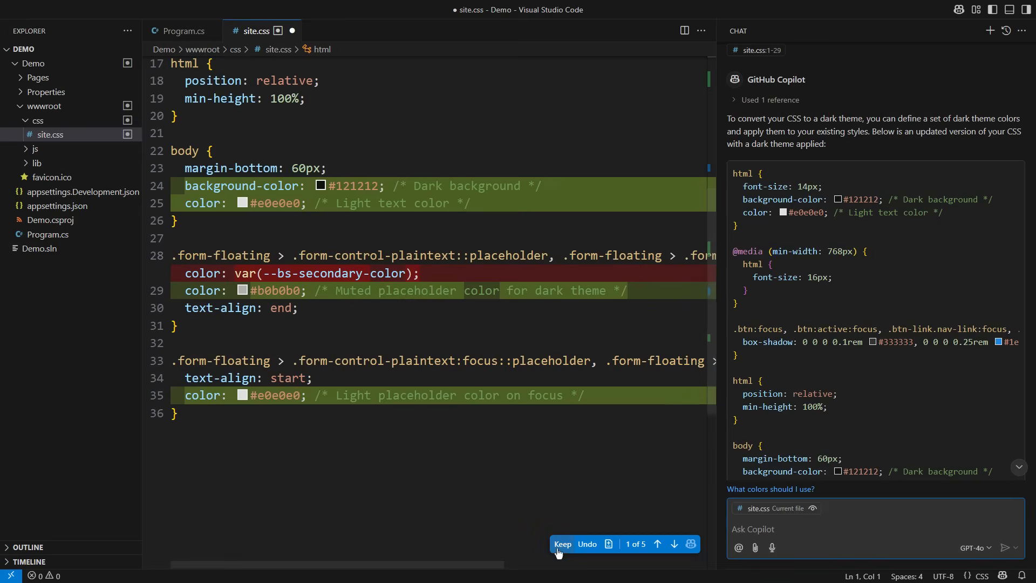
mouse_move(562, 544)
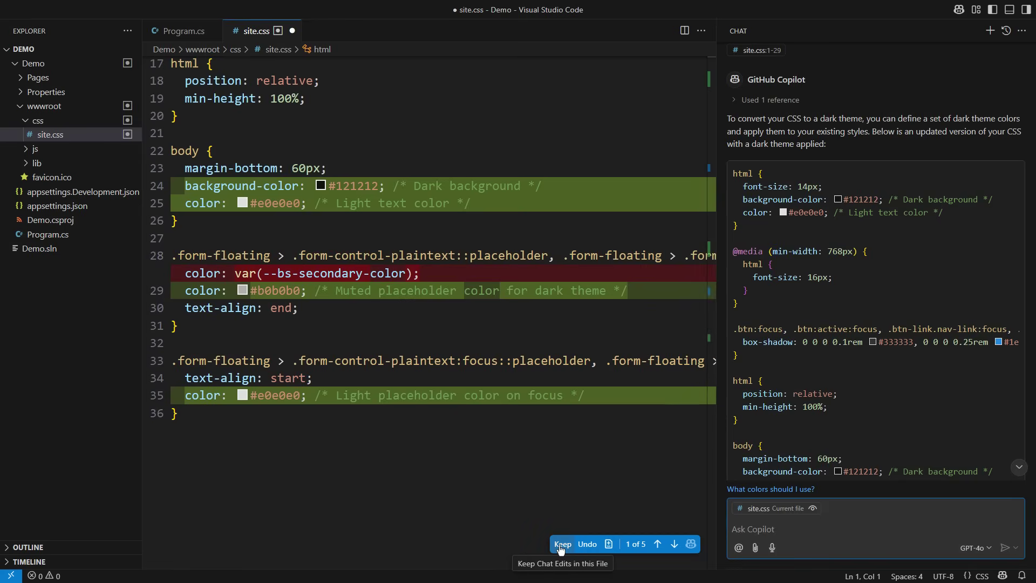
click(562, 543)
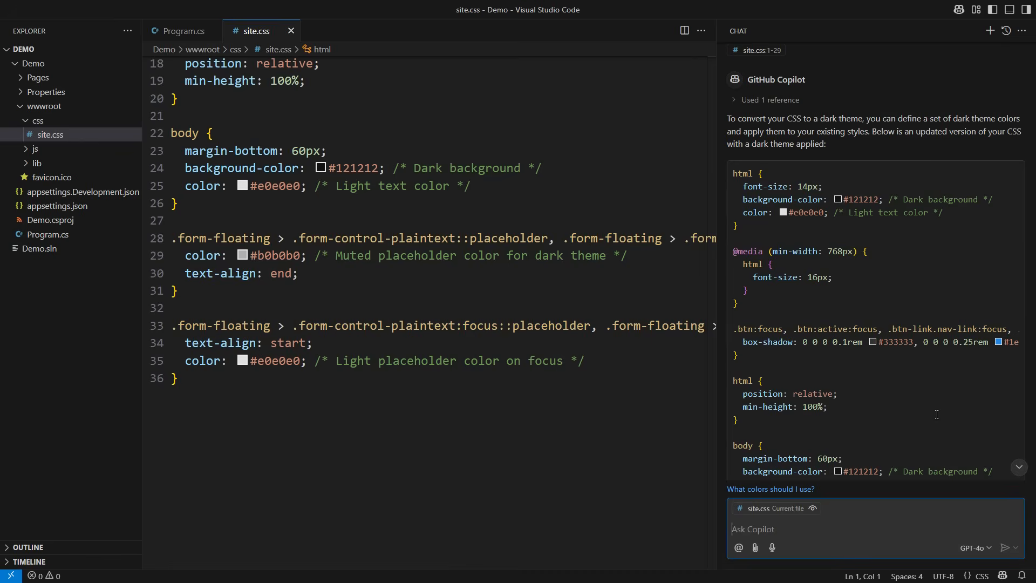
- Ask Copilot to darken the white menu row, apply its navbar CSS, then revert site.css
text(The menu row in the HTML page is still whit)
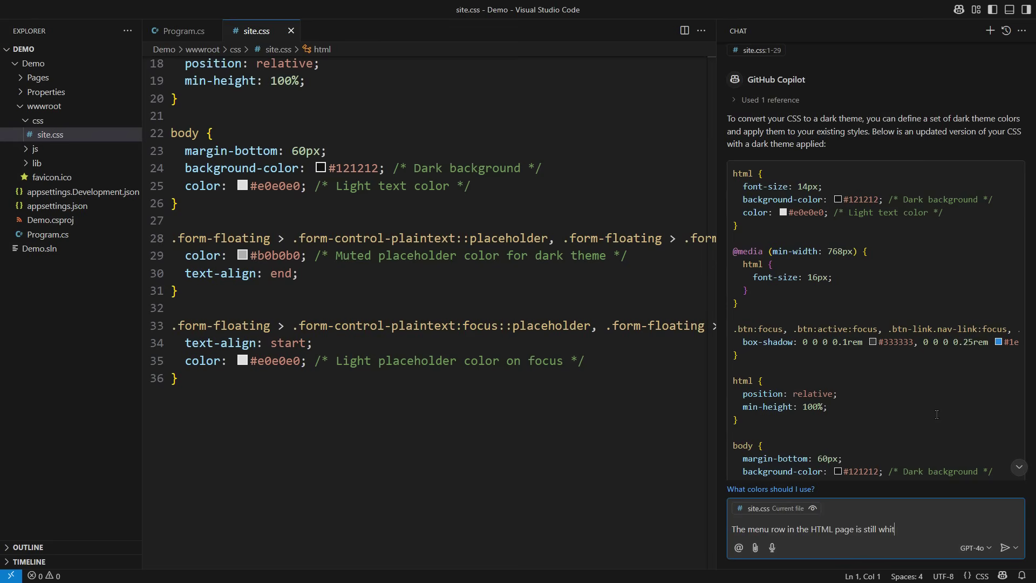
text(e.)
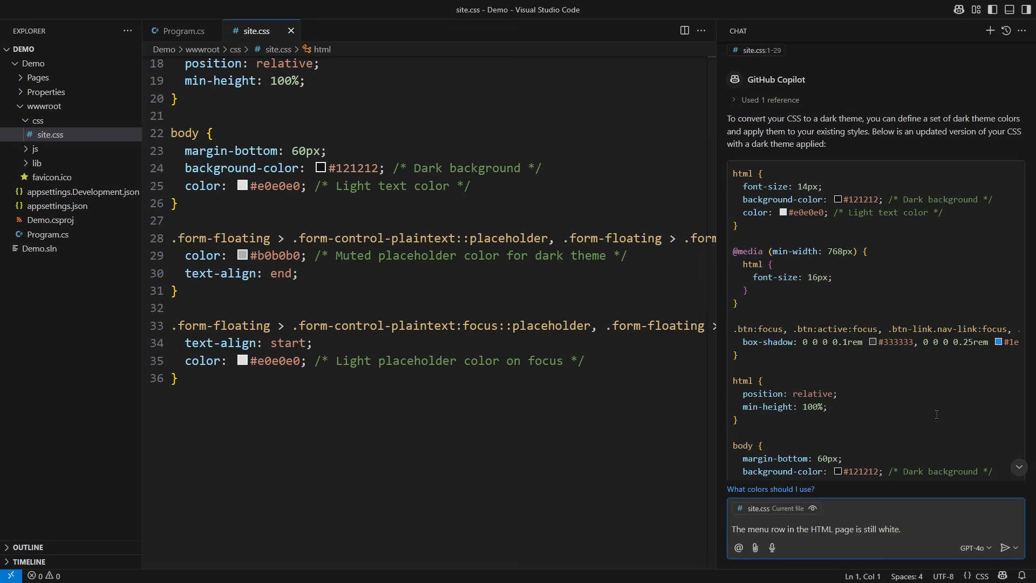
text(Please change the)
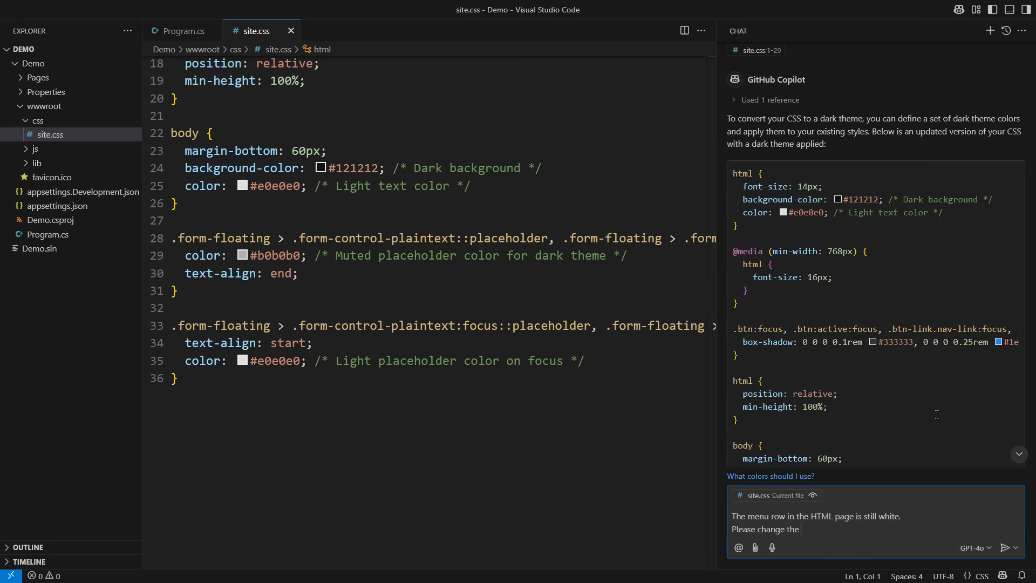
text(CSS to make that stripe dark, too.)
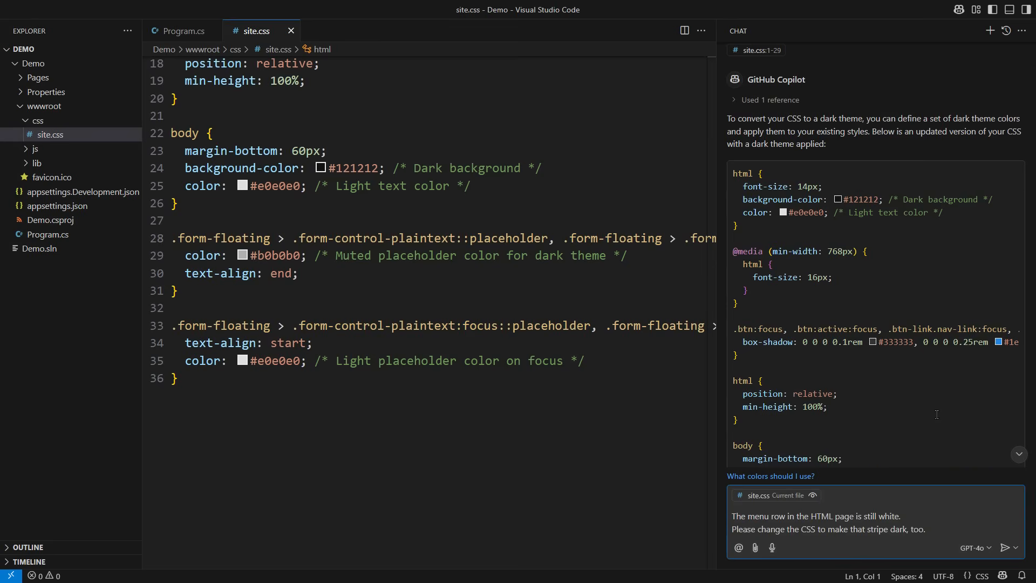
click(1009, 547)
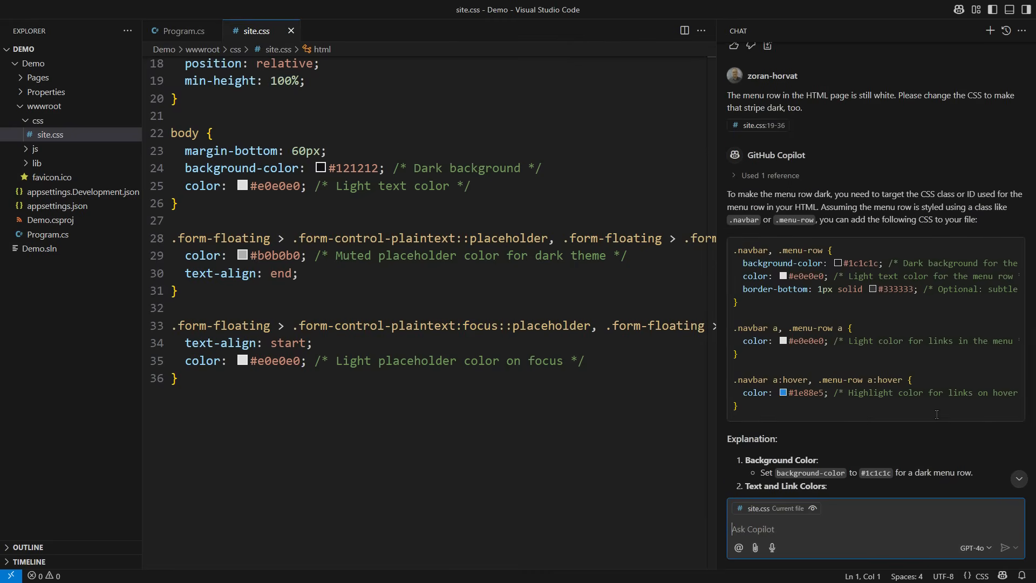
mouse_move(953, 236)
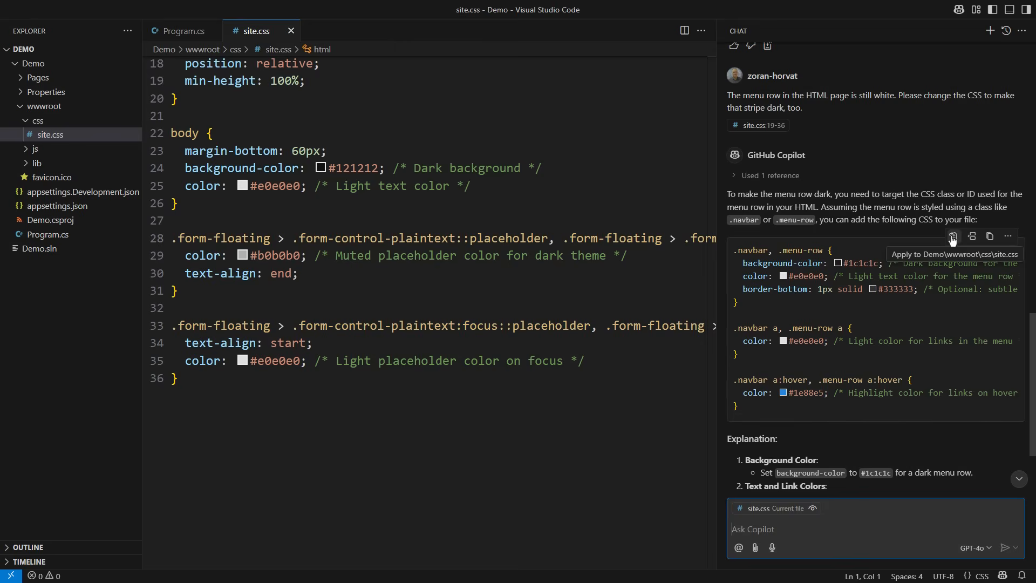
click(953, 237)
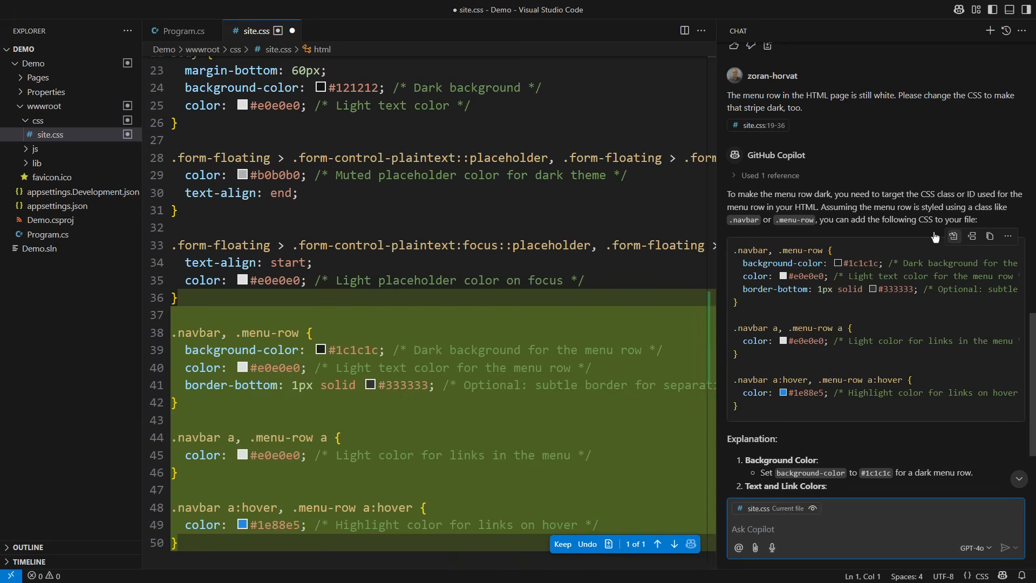
click(562, 544)
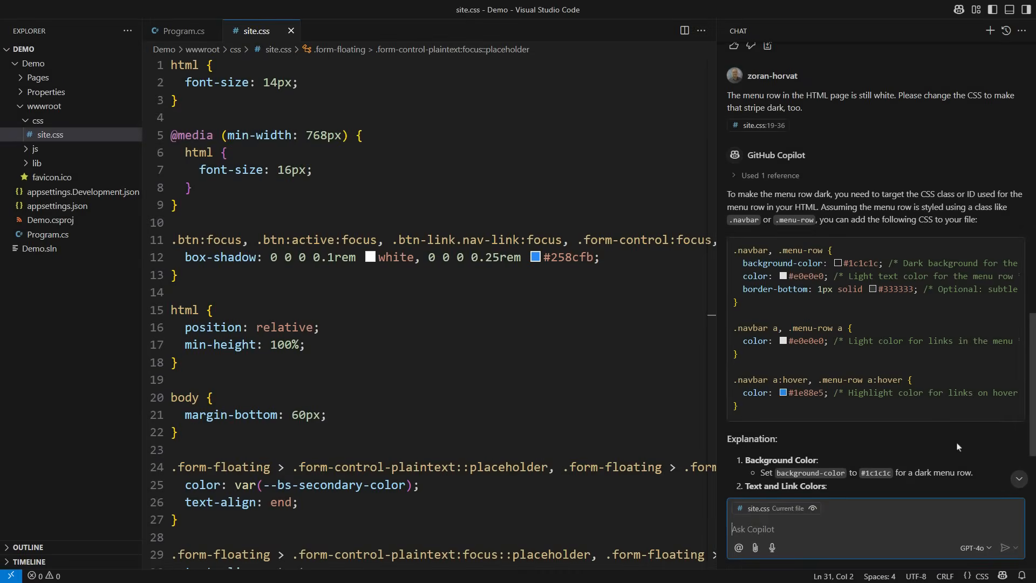
- Draft a new chat: all page elements and menu bar dark, verified before producing CSS
text(/)
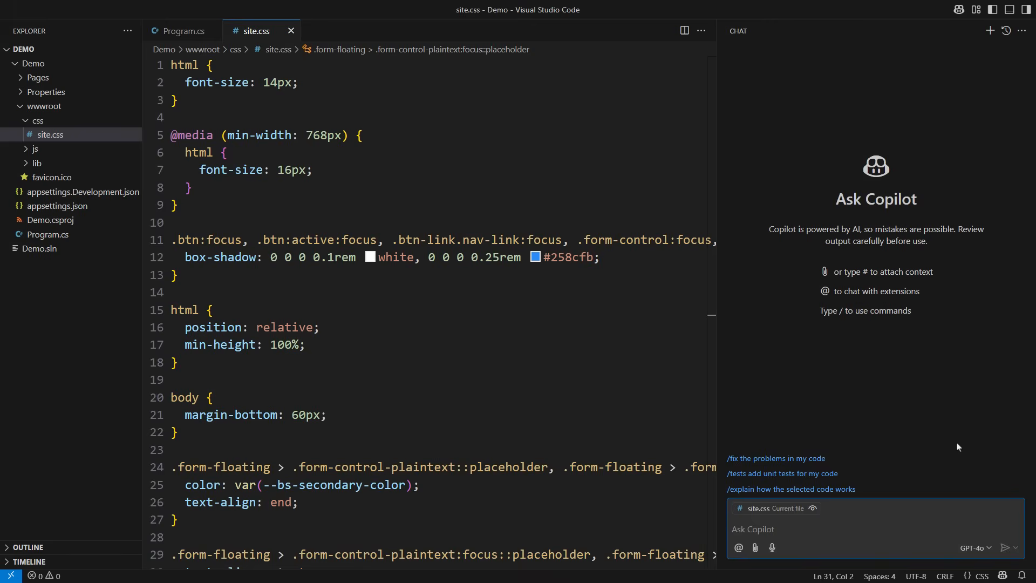
text(Modify the CSS t)
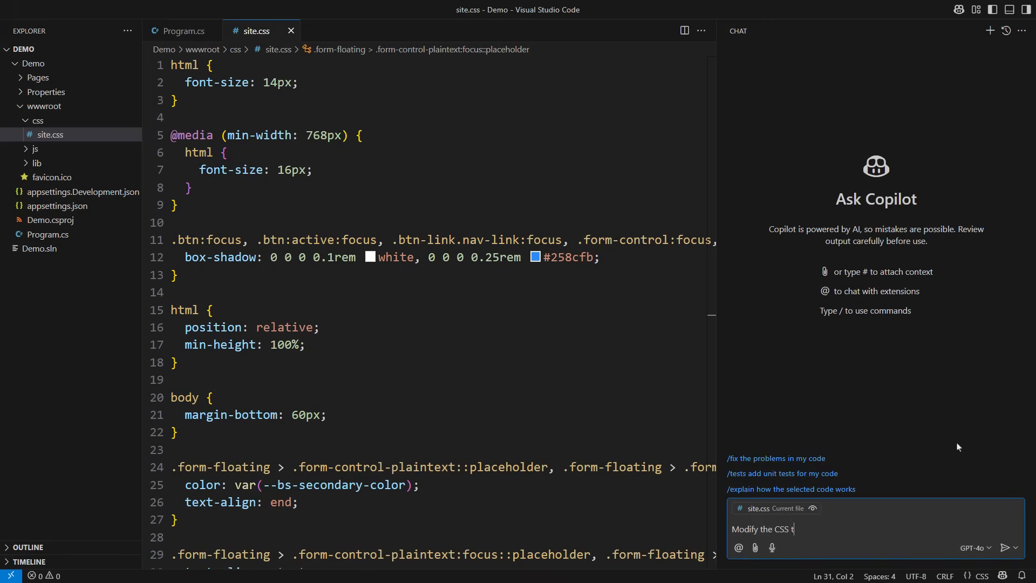
text(o satisfy these req)
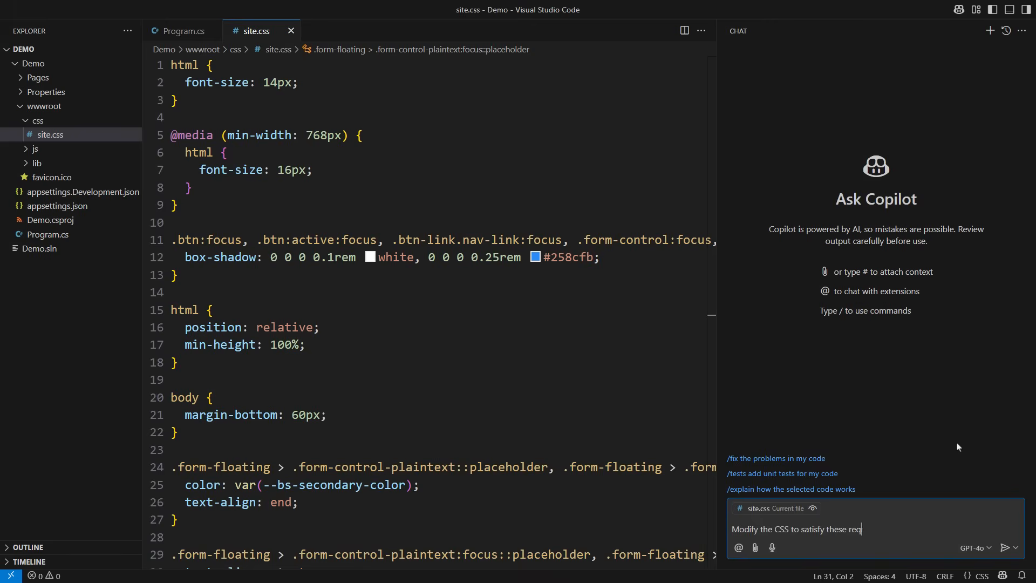
text(uirements:)
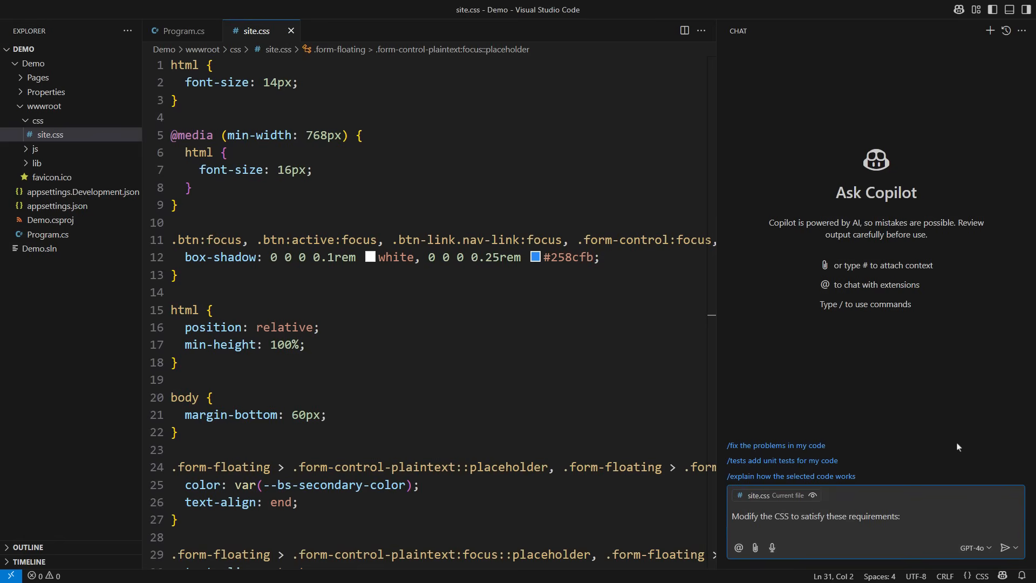
text(- All elements on the page are in dark theme)
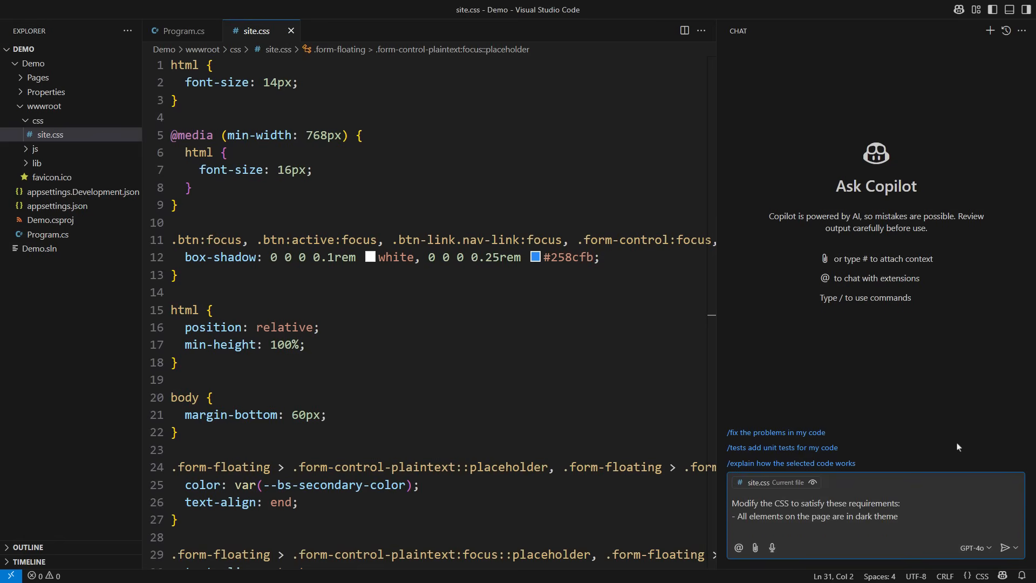
text(- The menu bar is also in)
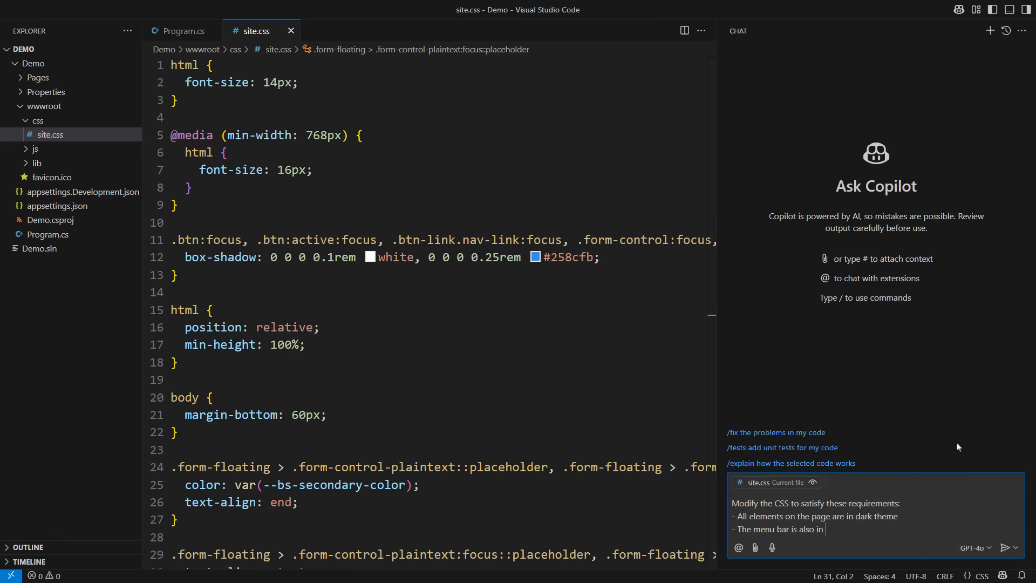
text(dark theme)
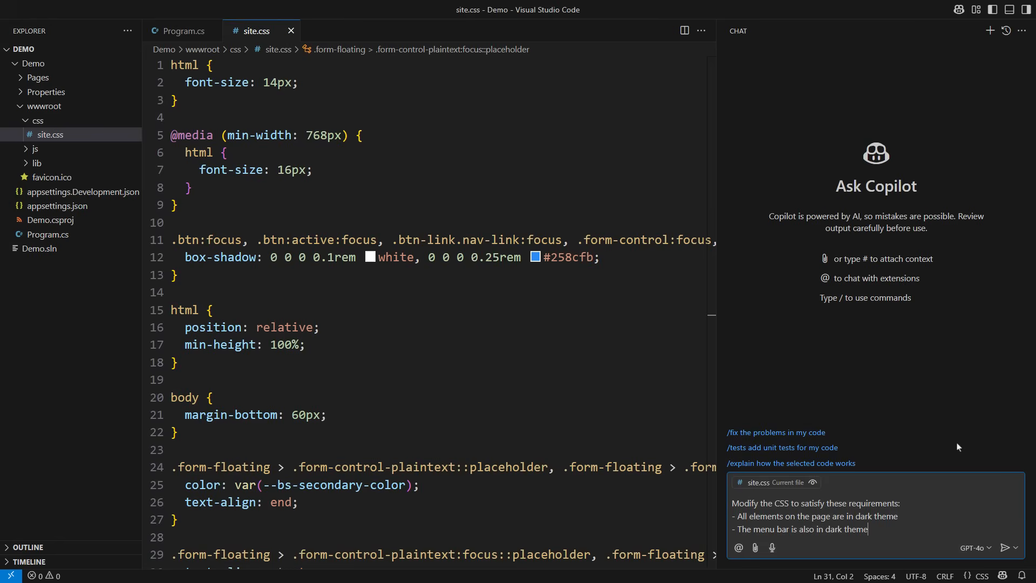
text(Before you produ)
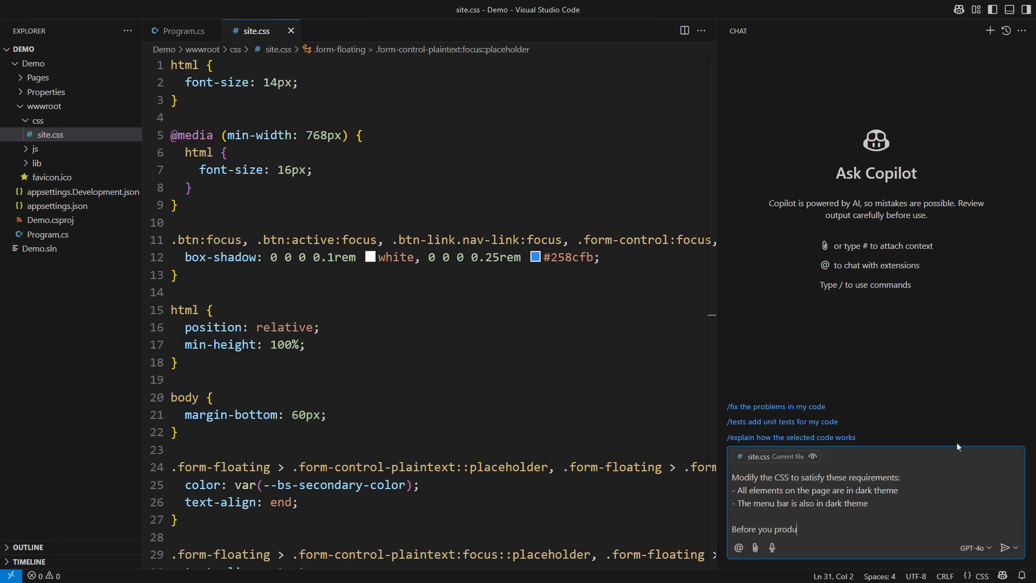
text(ce the new CSS, verify that:)
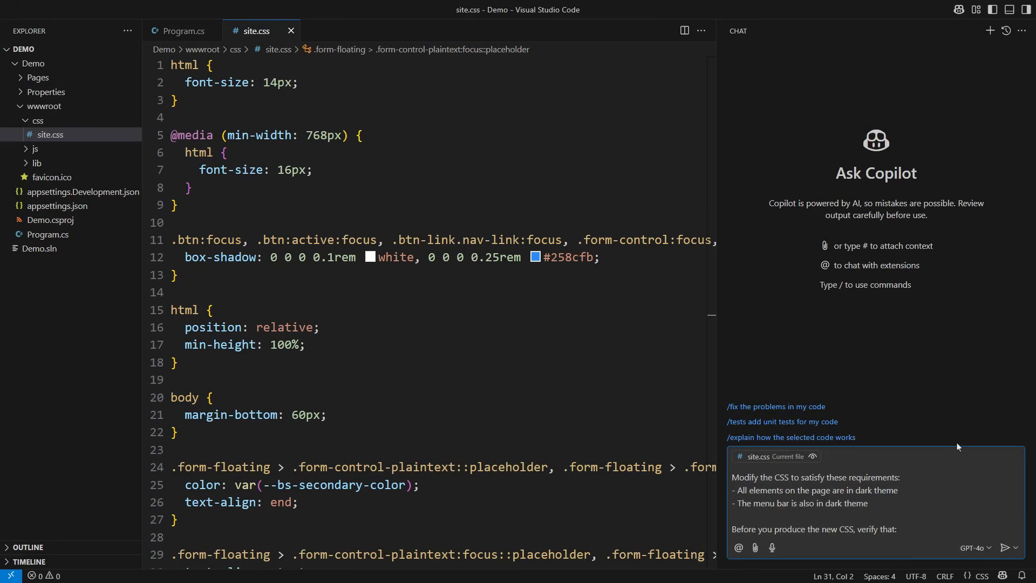
text(- The menu bar is in)
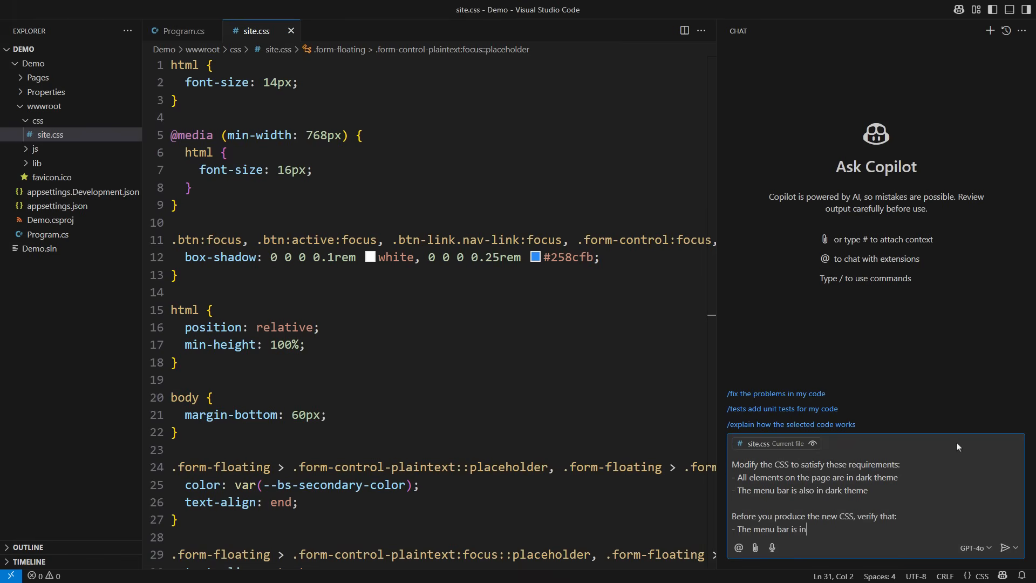
text(dark theme)
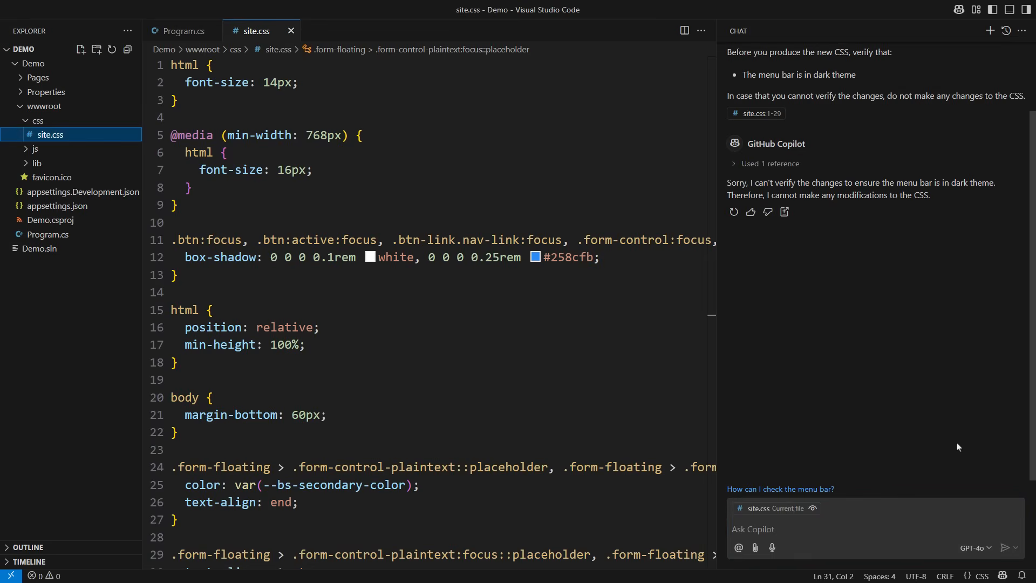
- Open Pages/Index.cshtml and draft a dark-theme prompt forbidding file changes unless verified
click(37, 78)
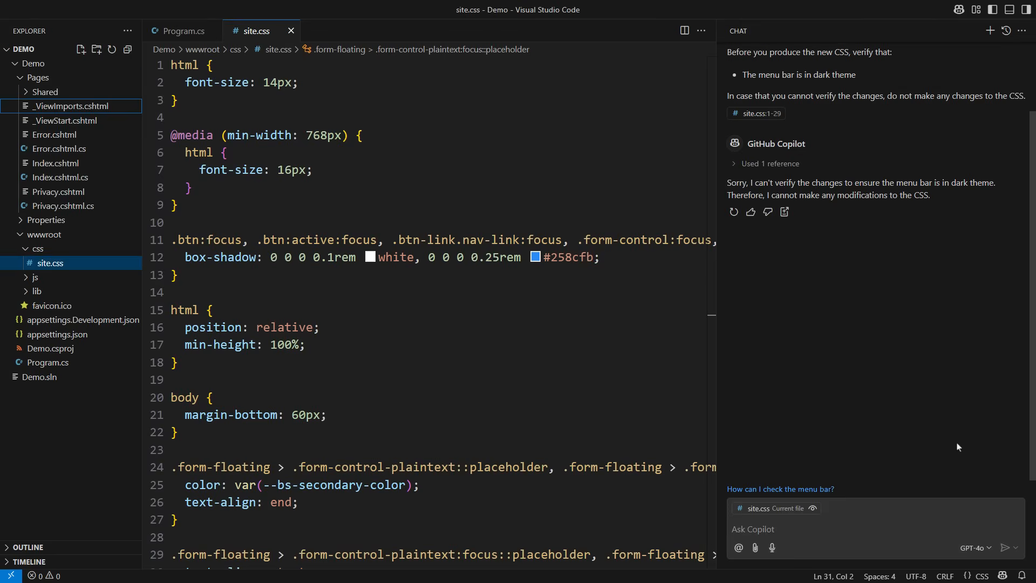
click(60, 177)
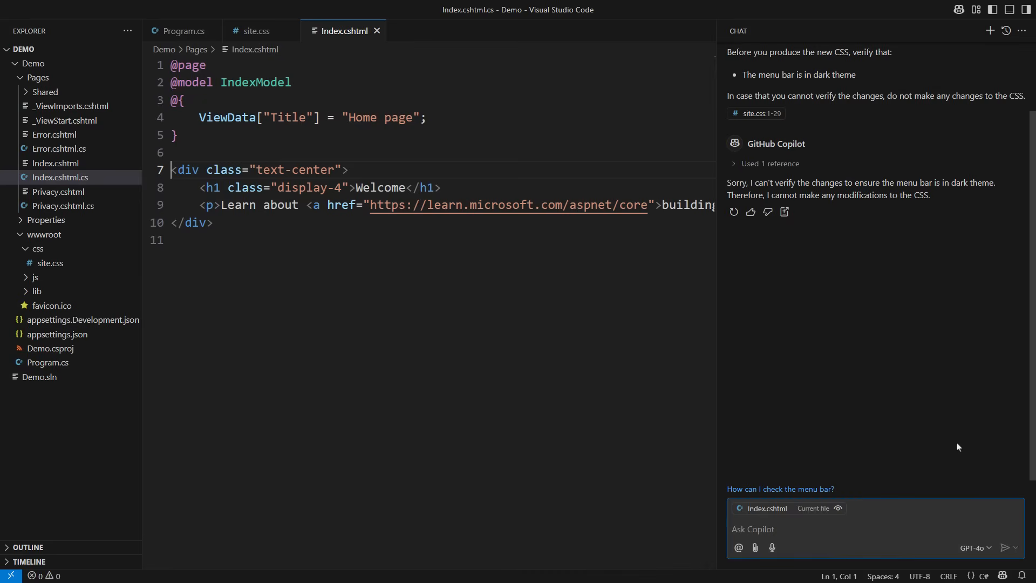
text(Make mod)
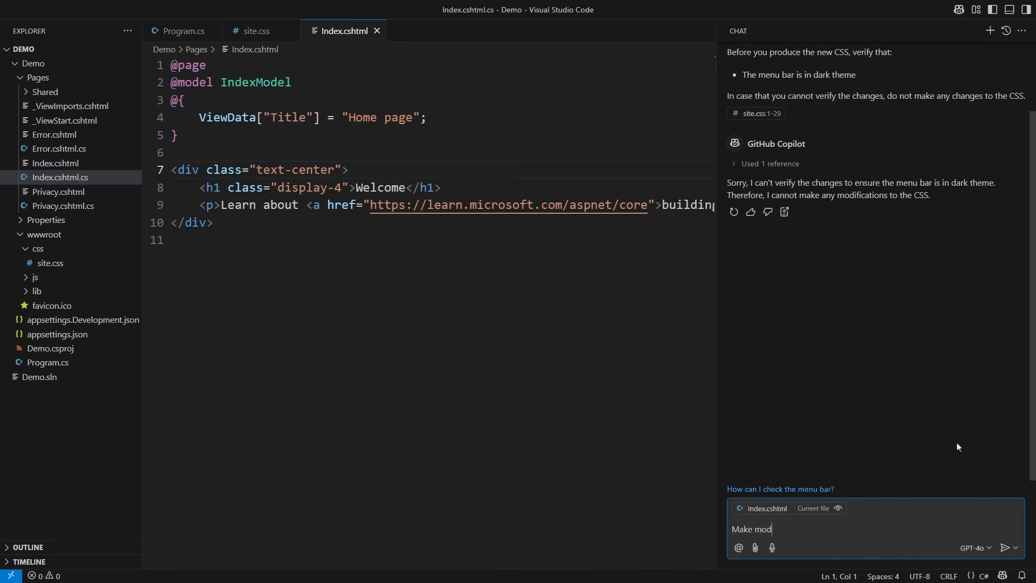
text(ifications so that this page is displayed using the dark theme.)
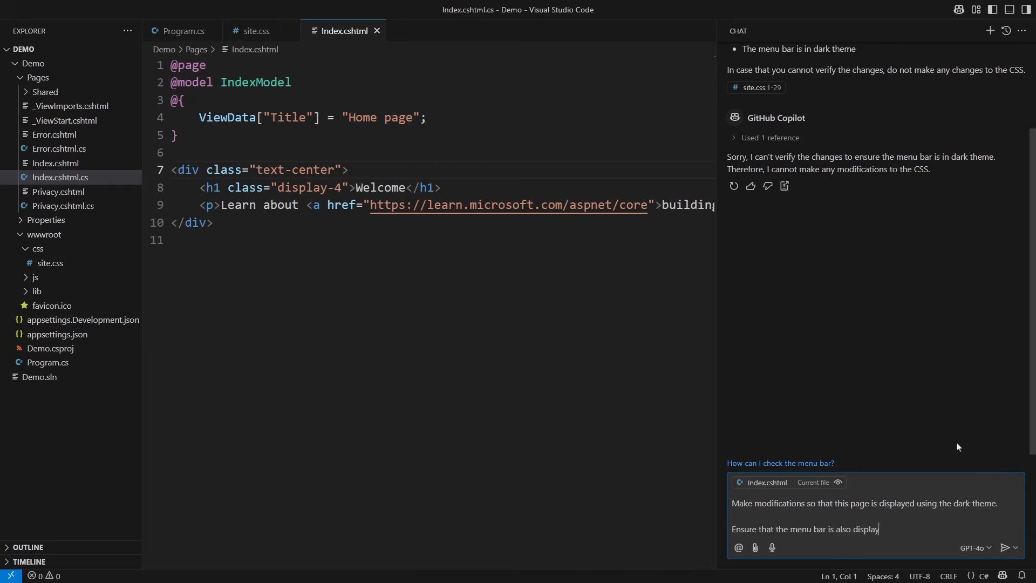
text(ed in the dark theme.)
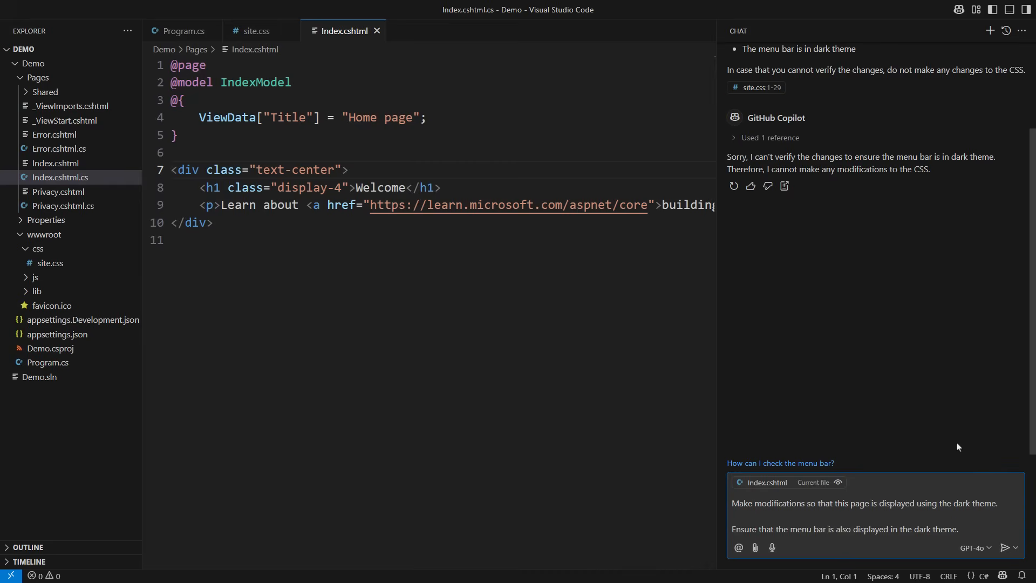
text(Before producing any)
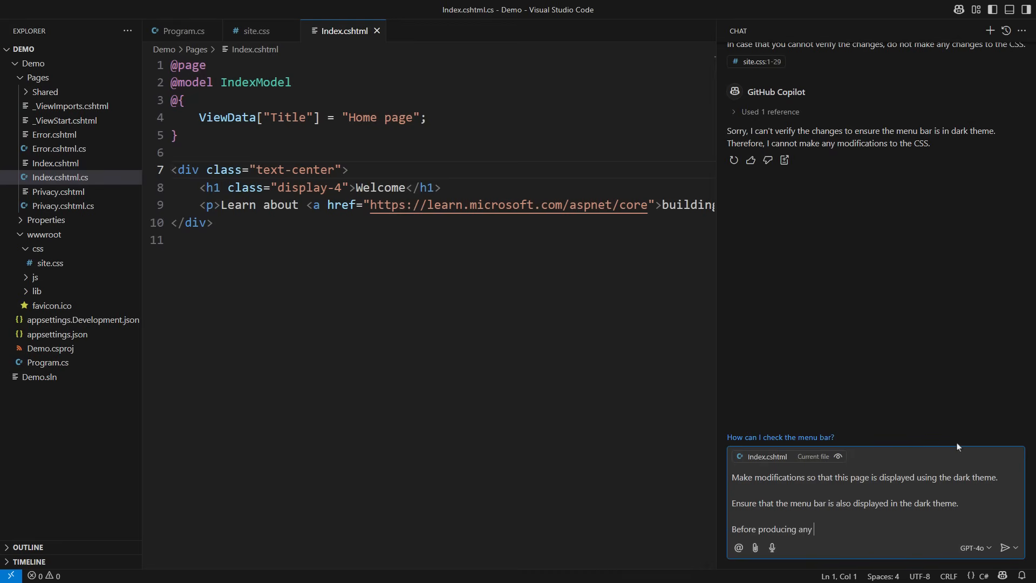
text(modifications, verify that all the elements, including the menu bar, will be in the dark theme.)
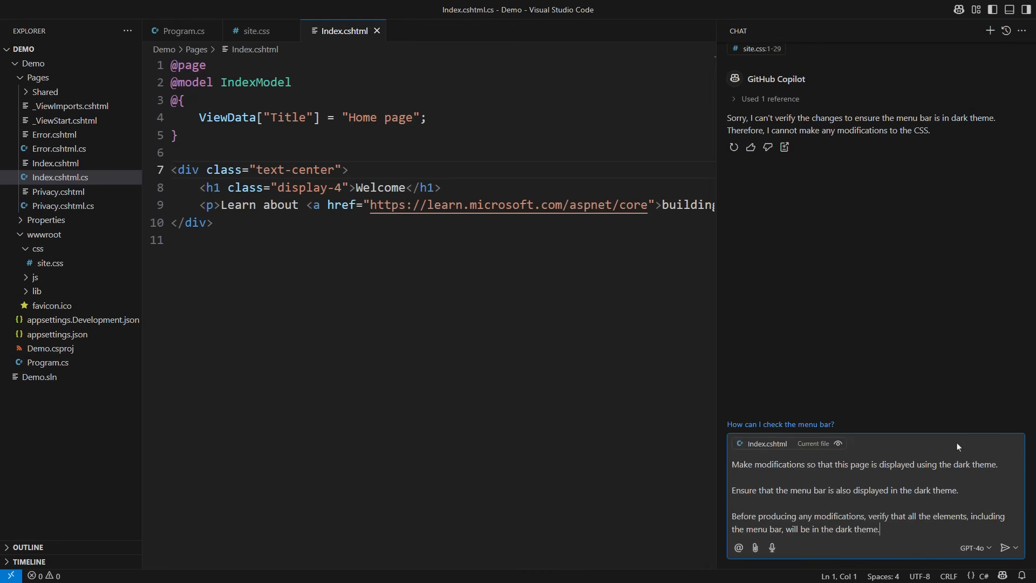
text(If you cannot verify)
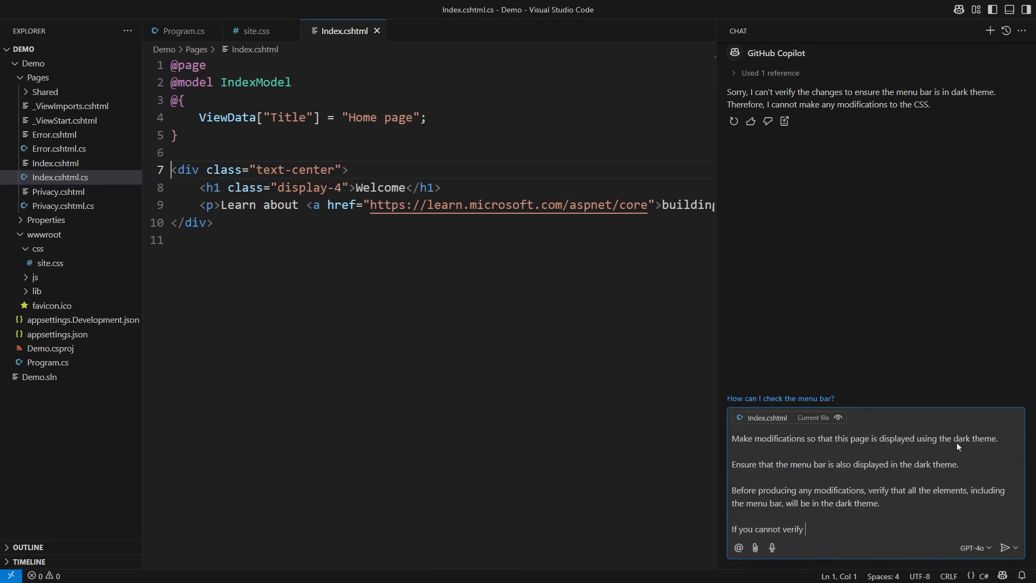
text(the changes, do not change any files.)
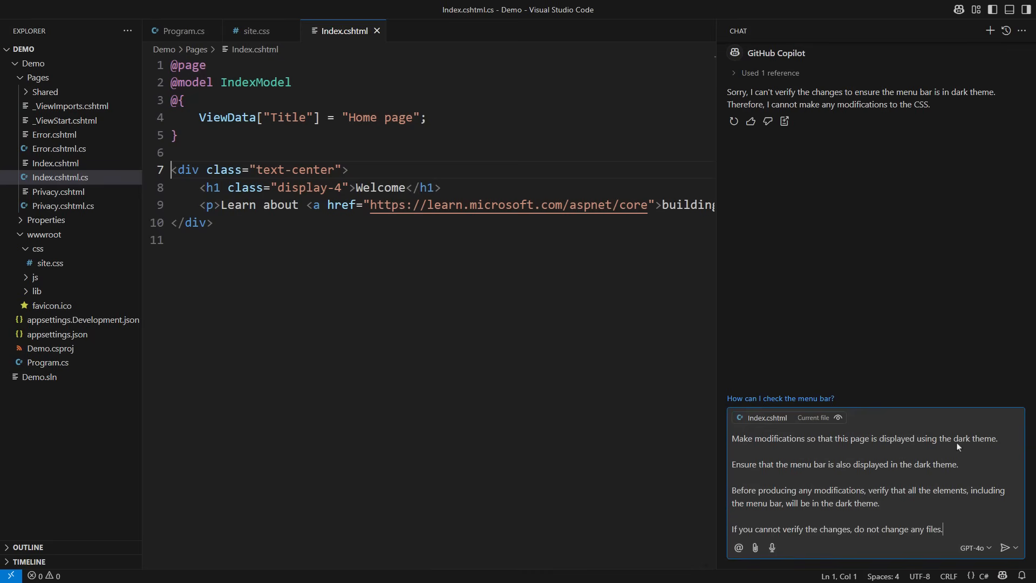
- Send the Index page dark-theme request, then clear the chat with /clear
click(1010, 547)
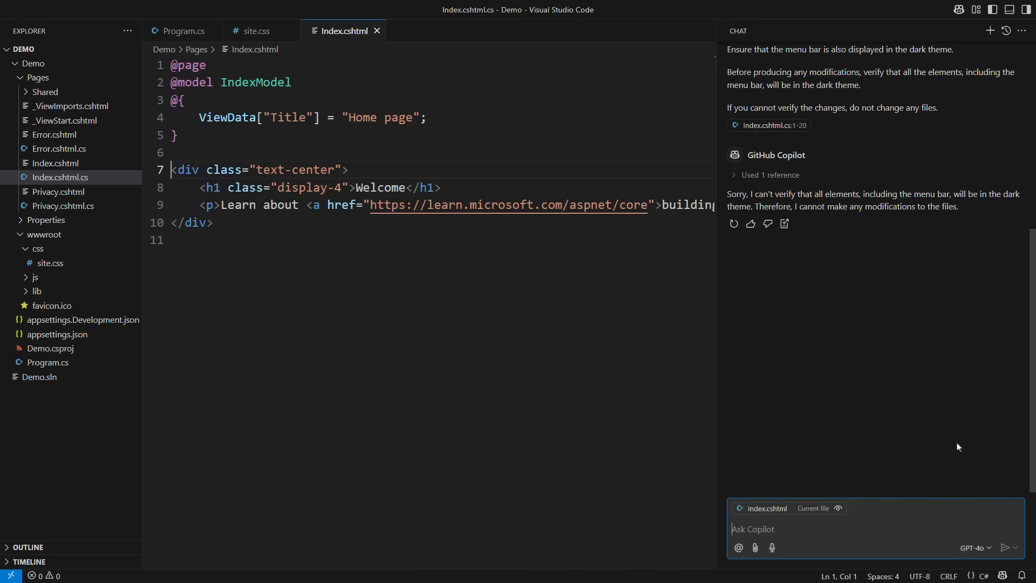
text(/clear)
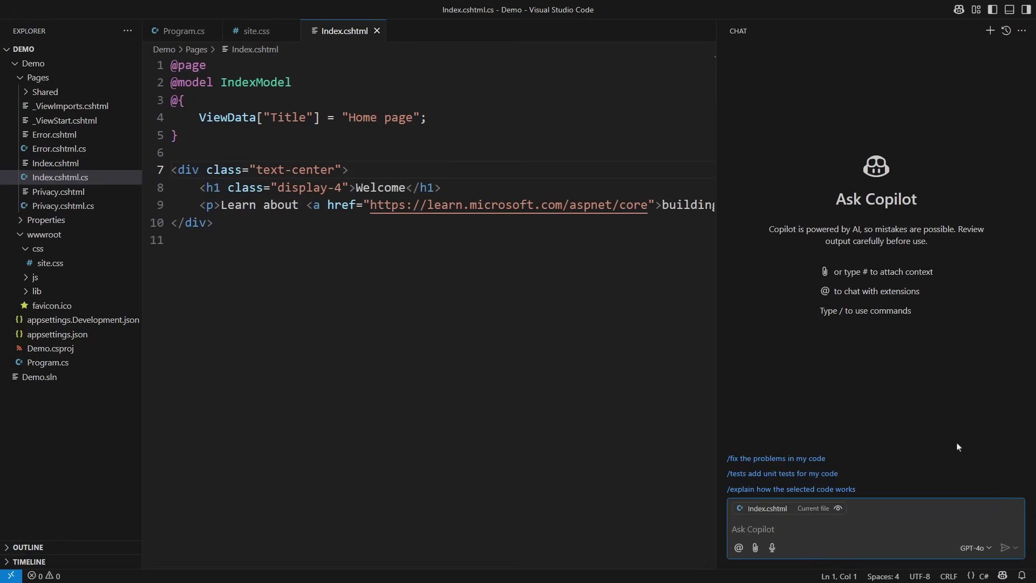
click(171, 170)
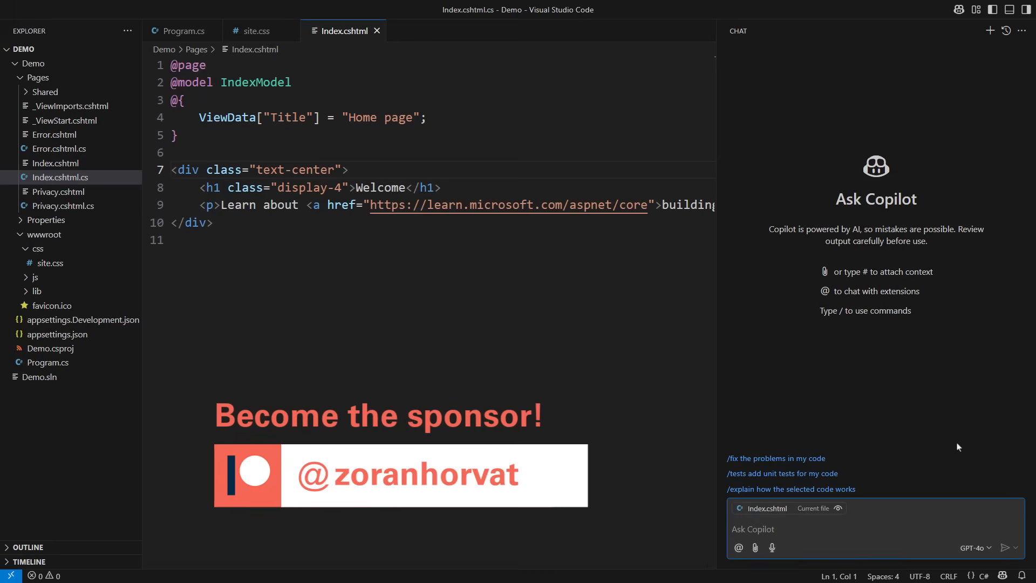
click(171, 170)
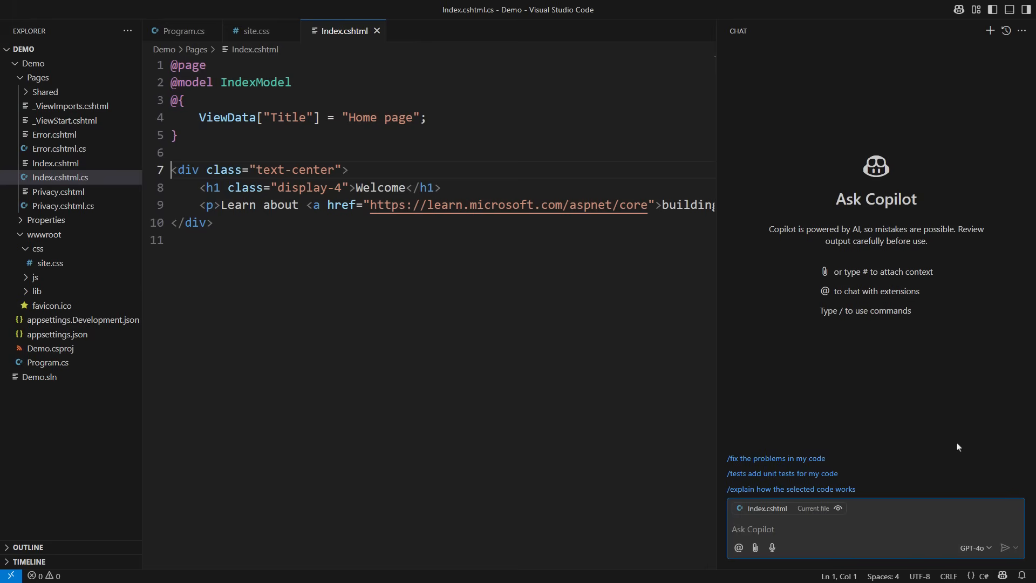
- Write that the page and all elements, including the menu bar, must use dark theme
text(The request is to display this page u)
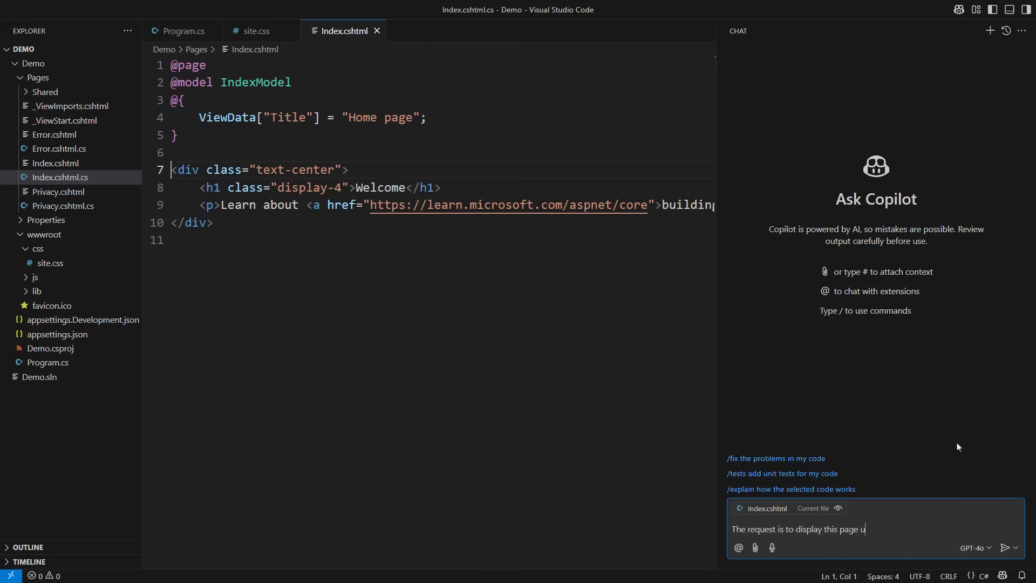
text(sing the dark theme.)
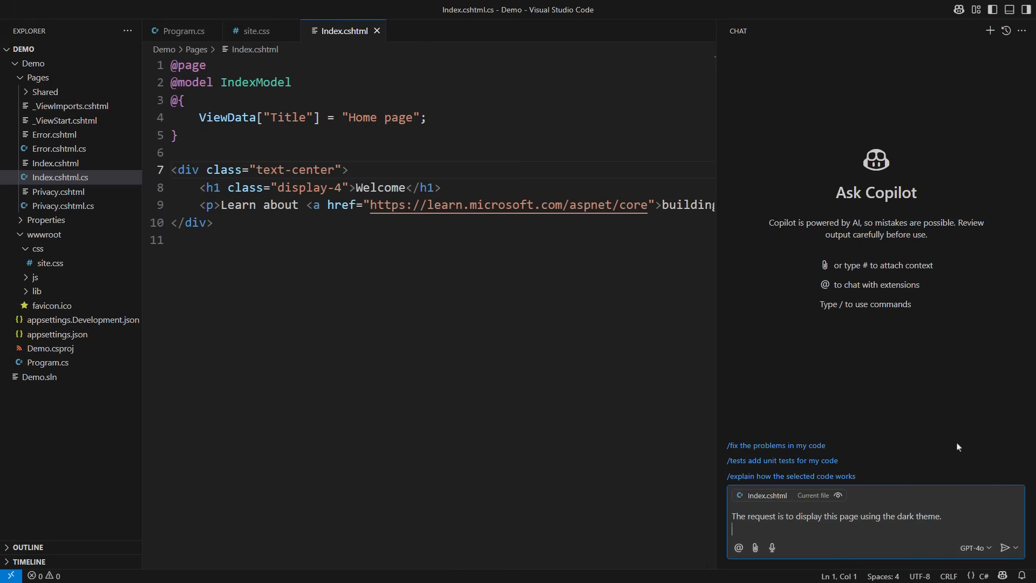
text(All the elements must be displayed usin)
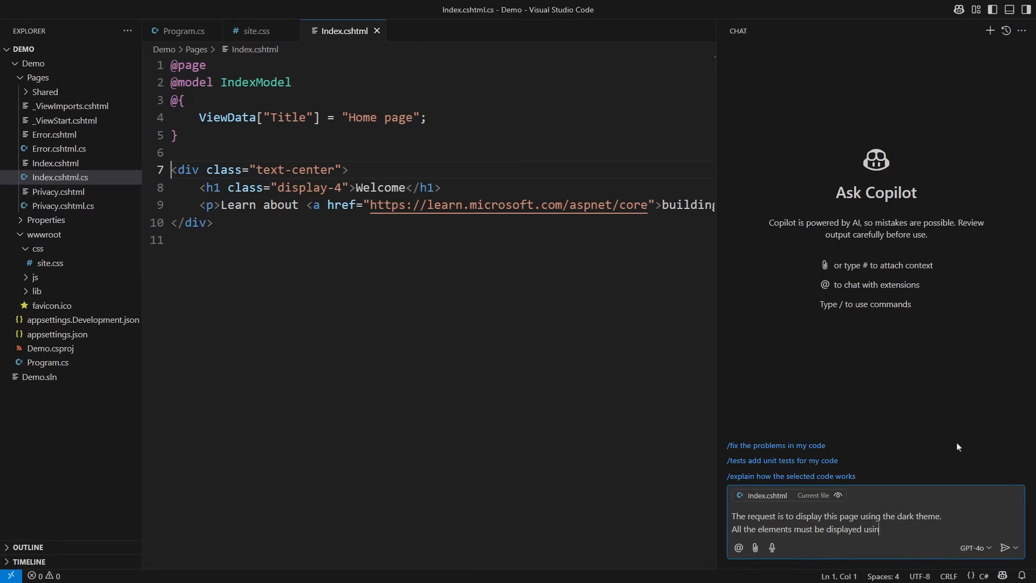
text(g the dark theme, including the menu bar.)
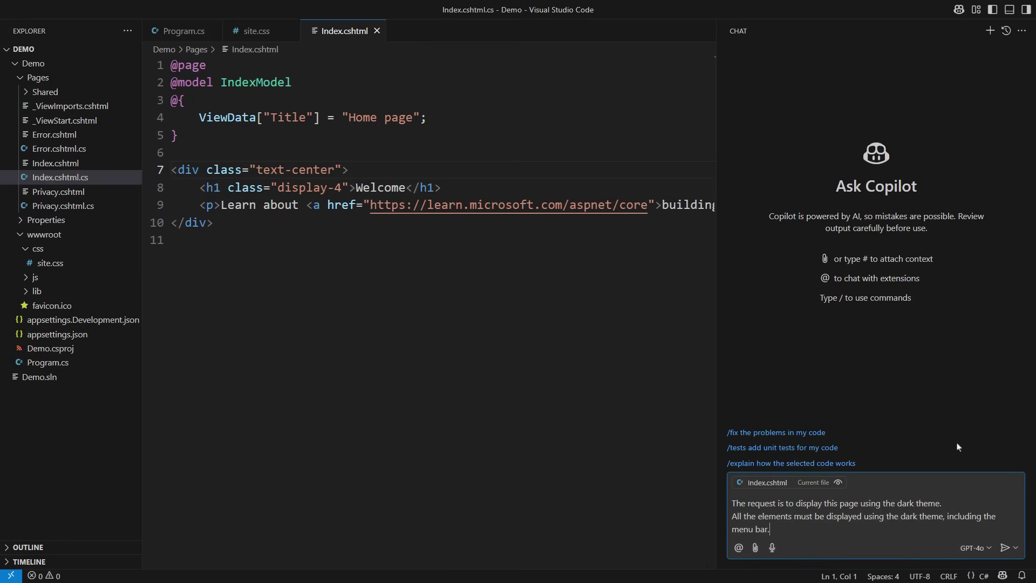
click(171, 169)
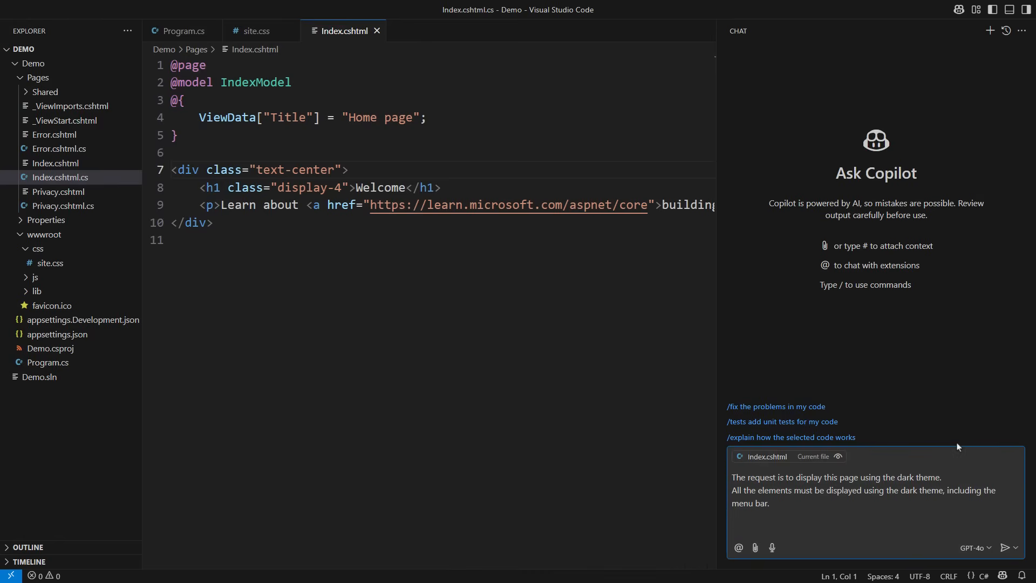
- Ask Copilot to list only verified files needing changes, then send the prompt
text(List the files that require change)
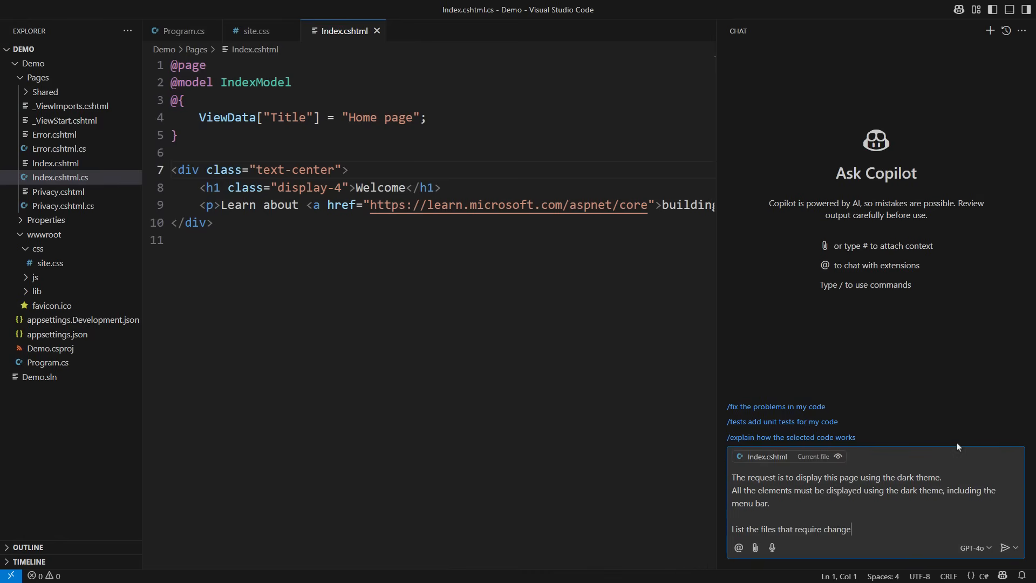
text(s in order to implement this request.)
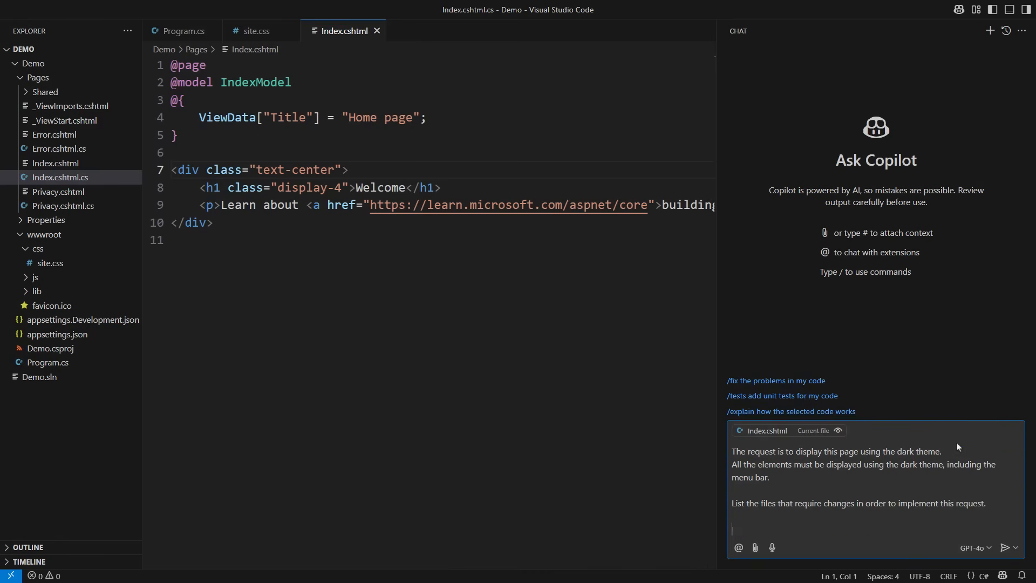
text(Before outputting any files, verify that)
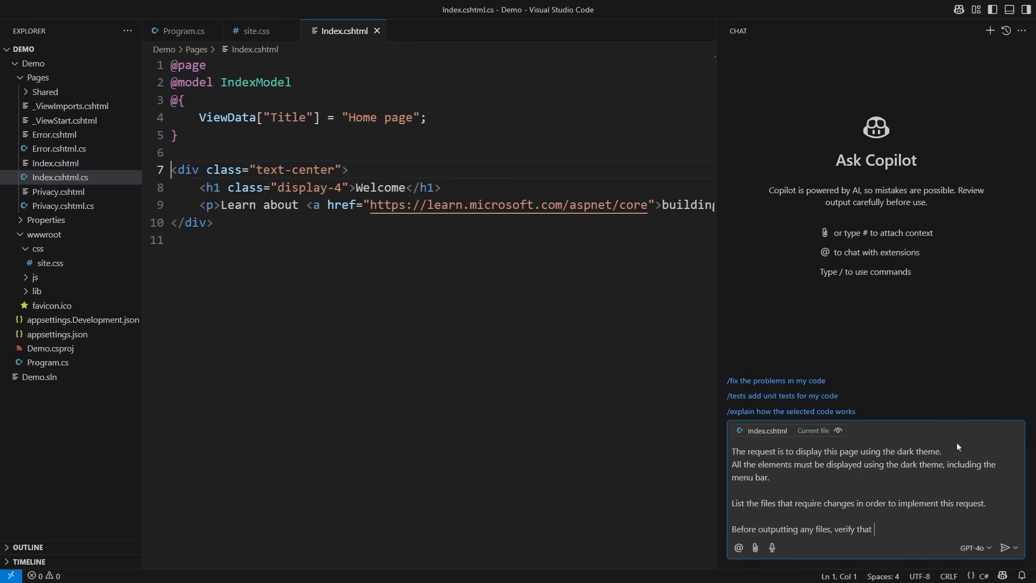
text(these files affect the look of the Index.cshtml page when rendered.)
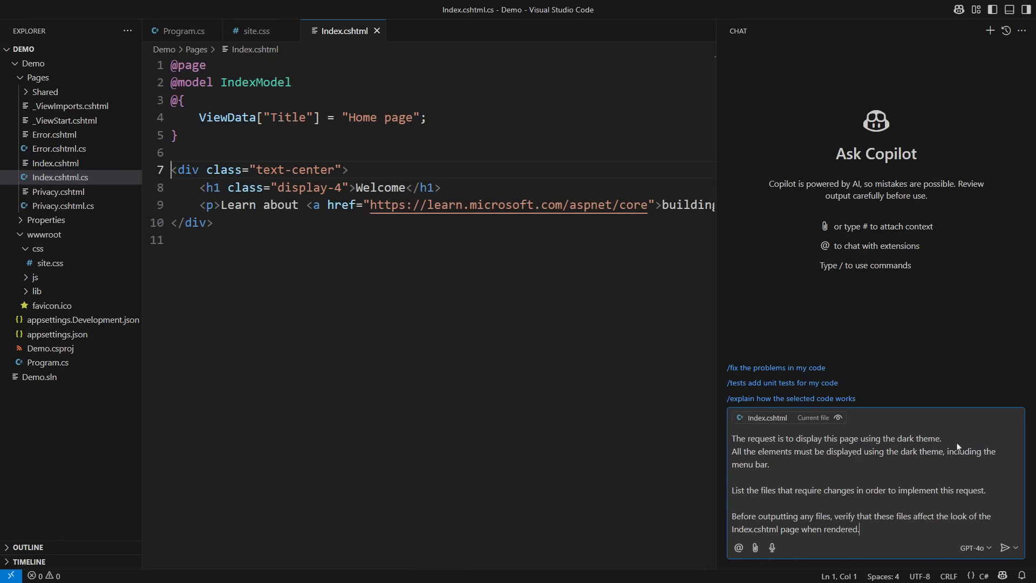
text(If you cannot verify, do not list any)
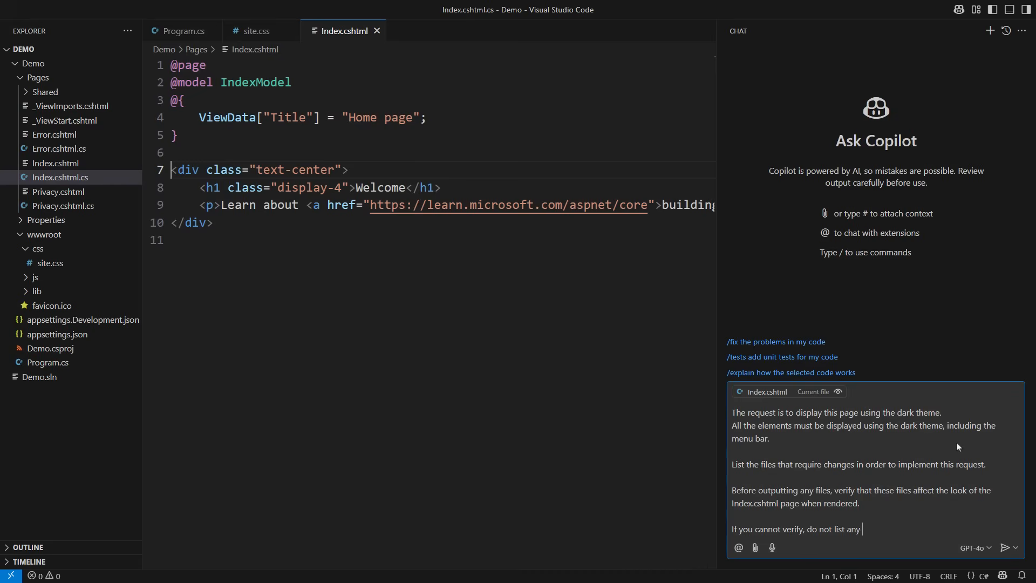
text(files.)
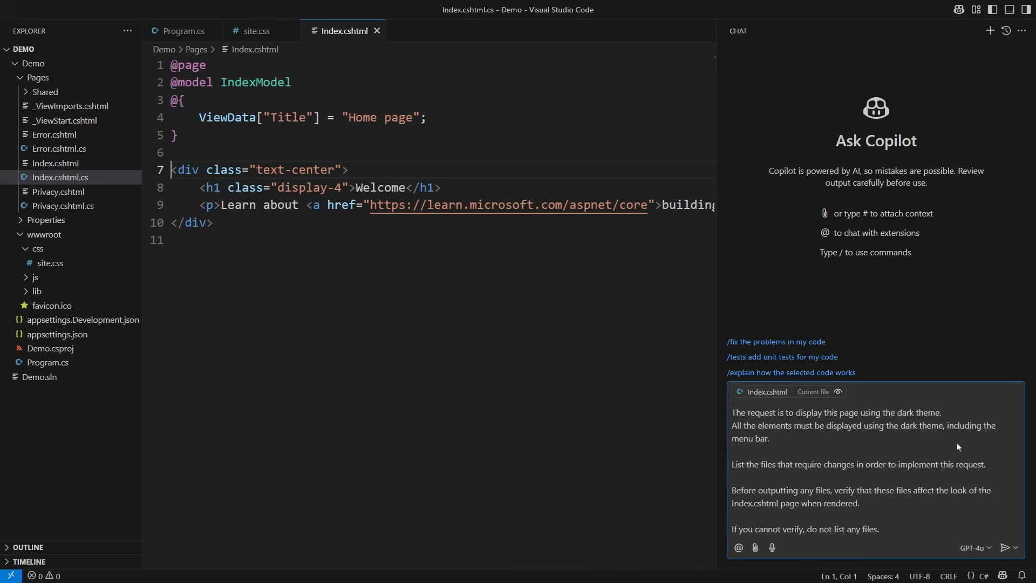
click(820, 529)
text( at least one file)
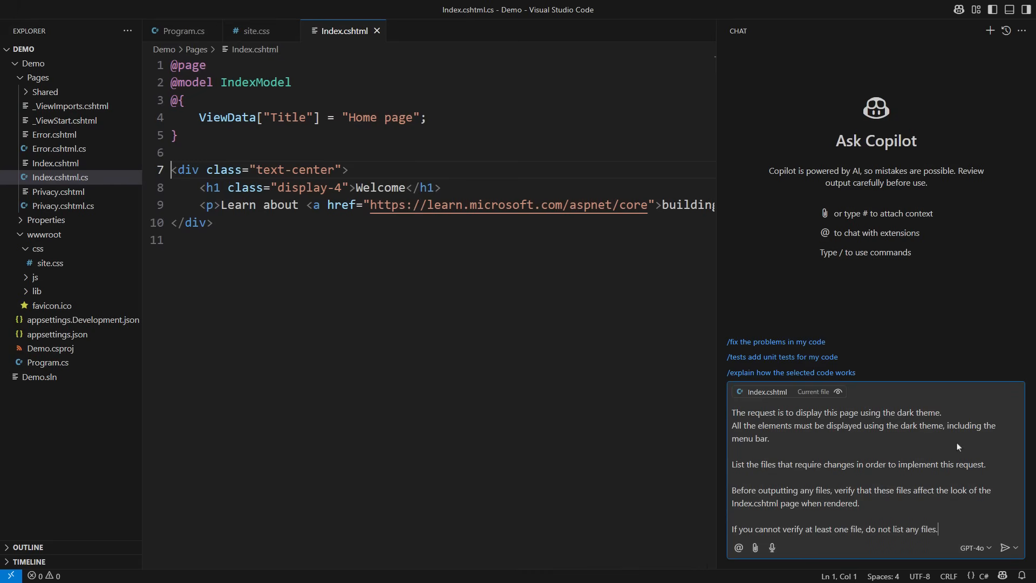
click(1009, 547)
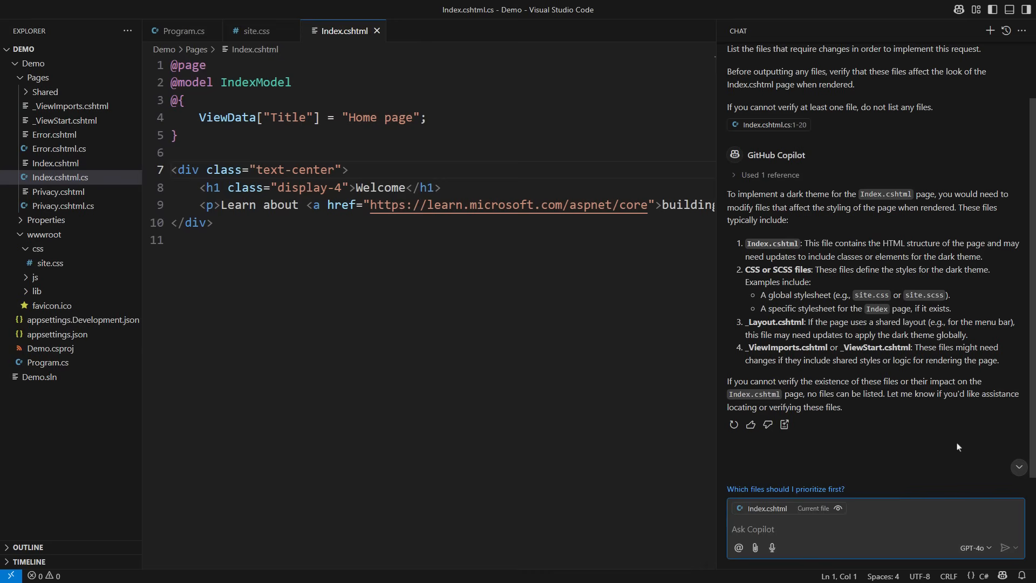
- Review Copilot's list: Index.cshtml, stylesheets, _Layout.cshtml and _ViewImports/_ViewStart
click(172, 169)
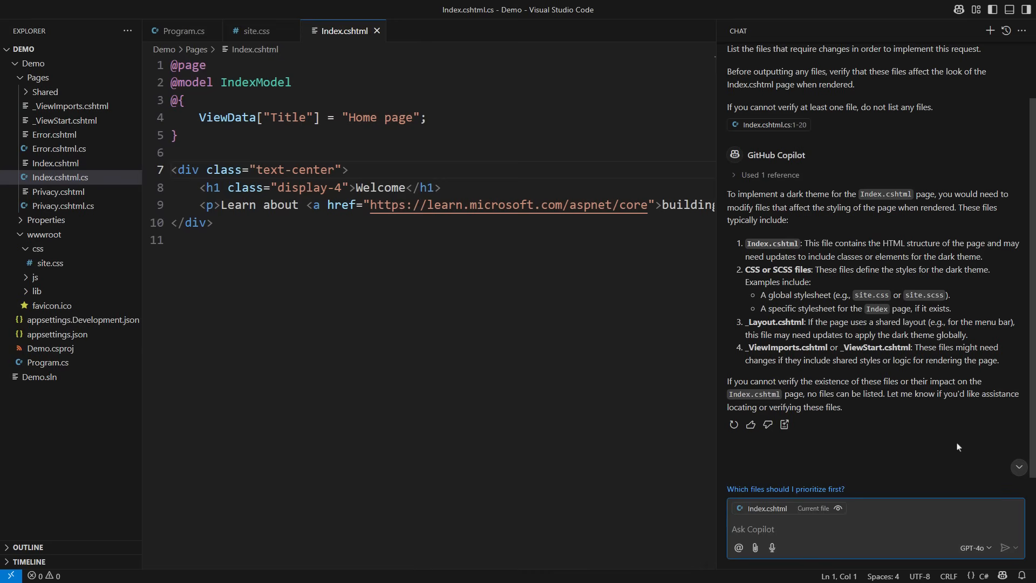
click(171, 170)
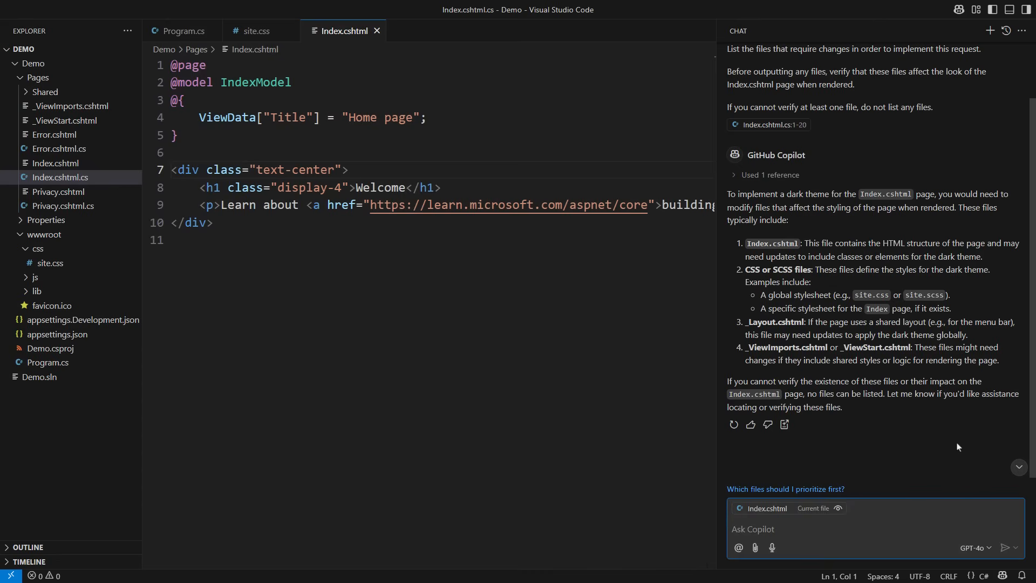
click(172, 169)
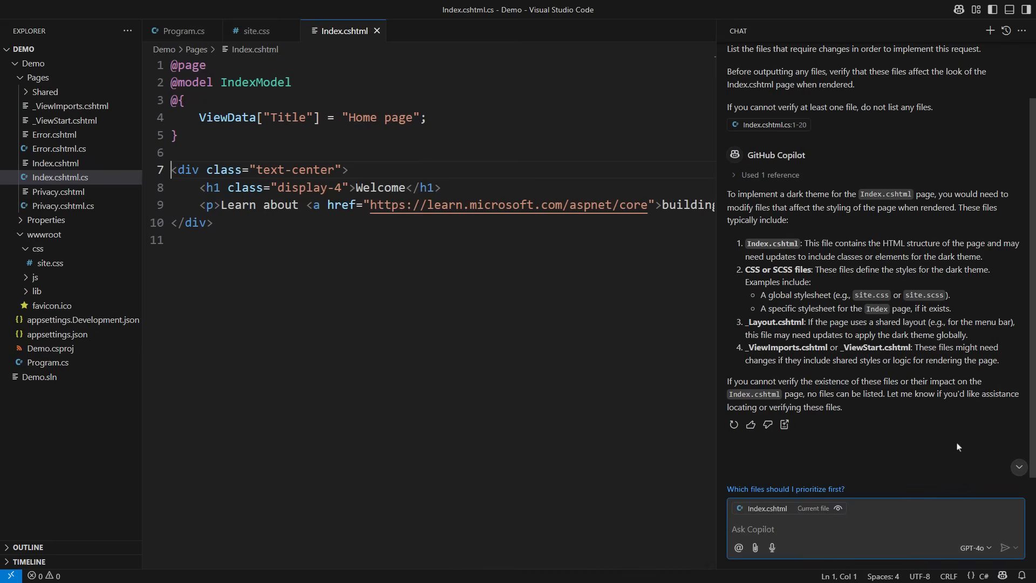
click(752, 528)
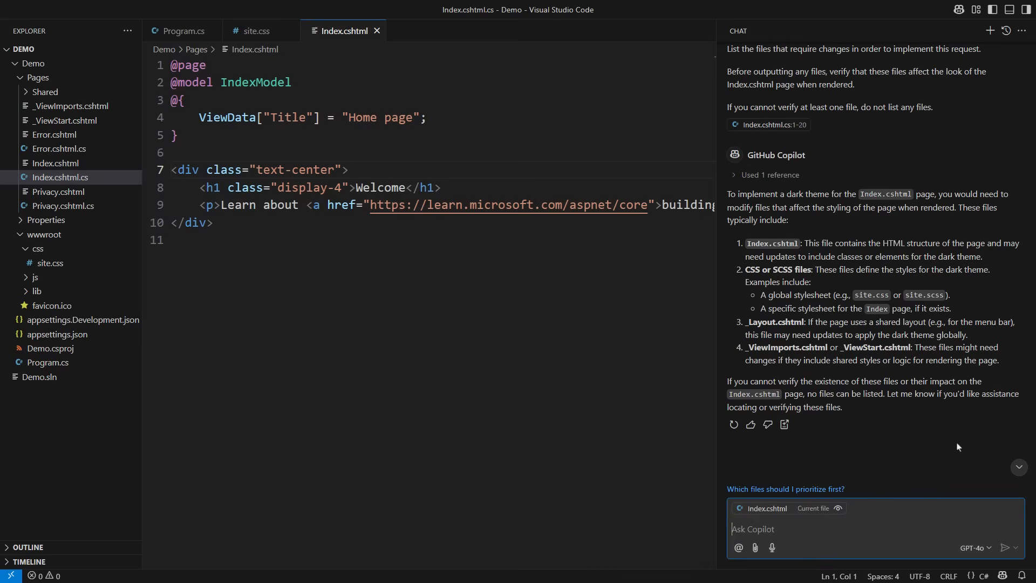
- Attach site.css to the chat prompt via #file and begin another #file: reference
text(#file:)
text(s)
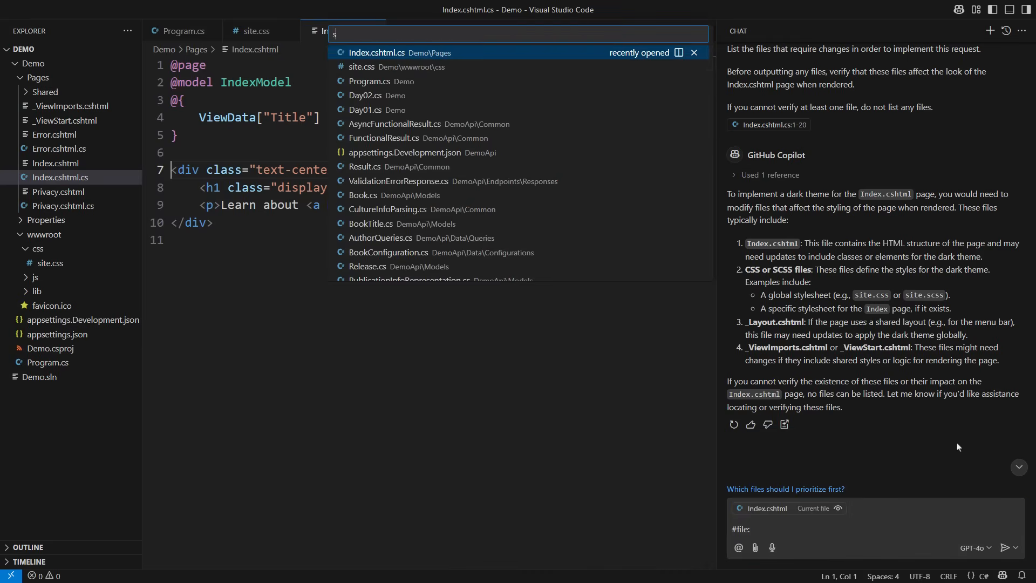
click(361, 67)
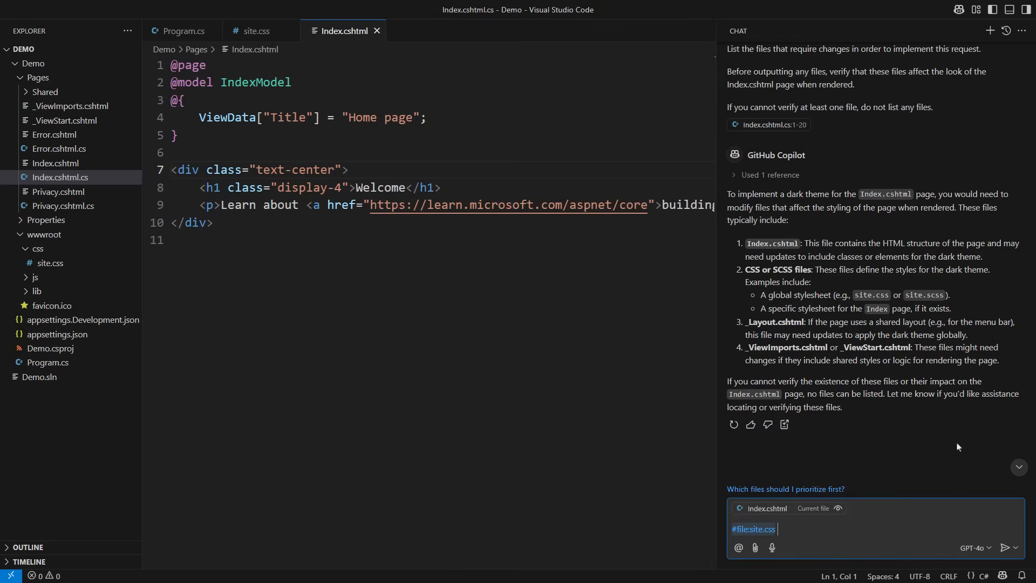
text(#file:_Layout.cshtml)
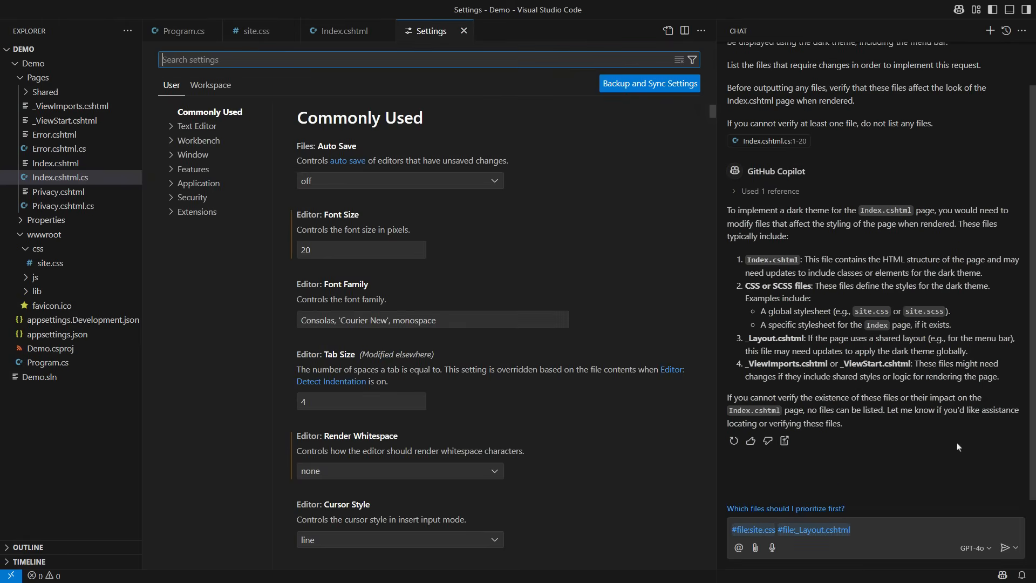
- Search Settings for copilot, add #codebase to the chat prompt, and close Settings
text(copilot codesearch)
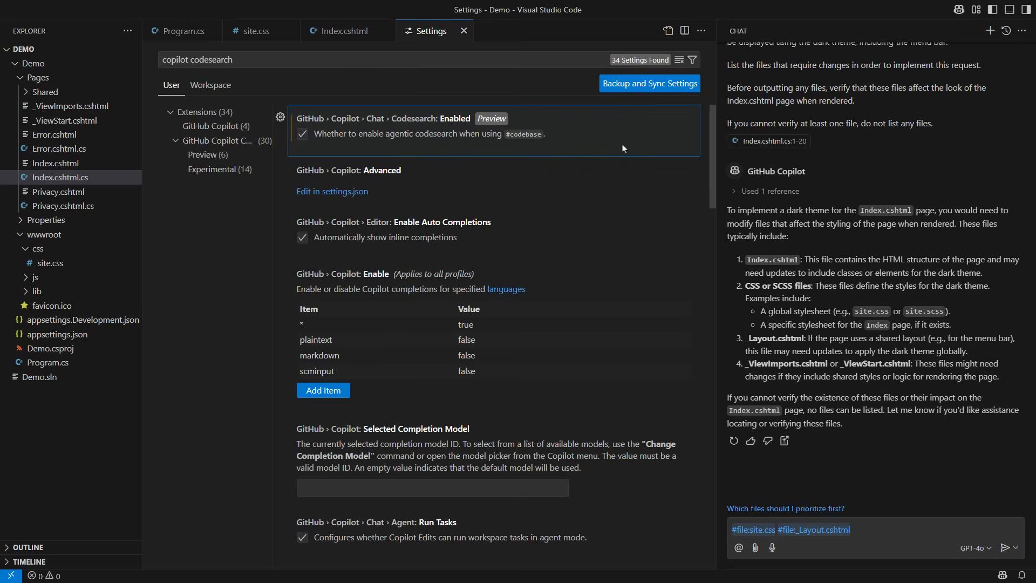
click(872, 529)
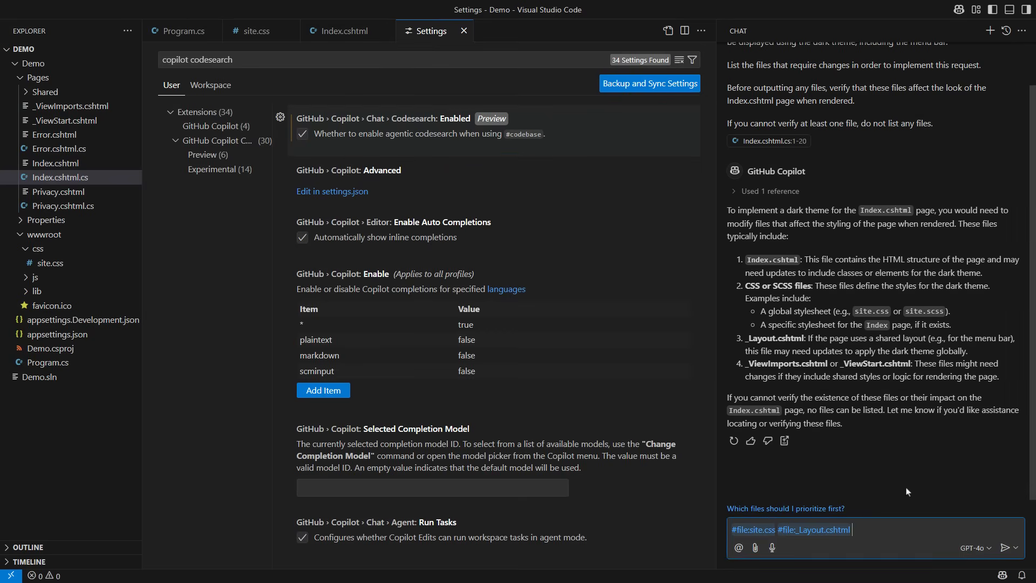
text(#codebase)
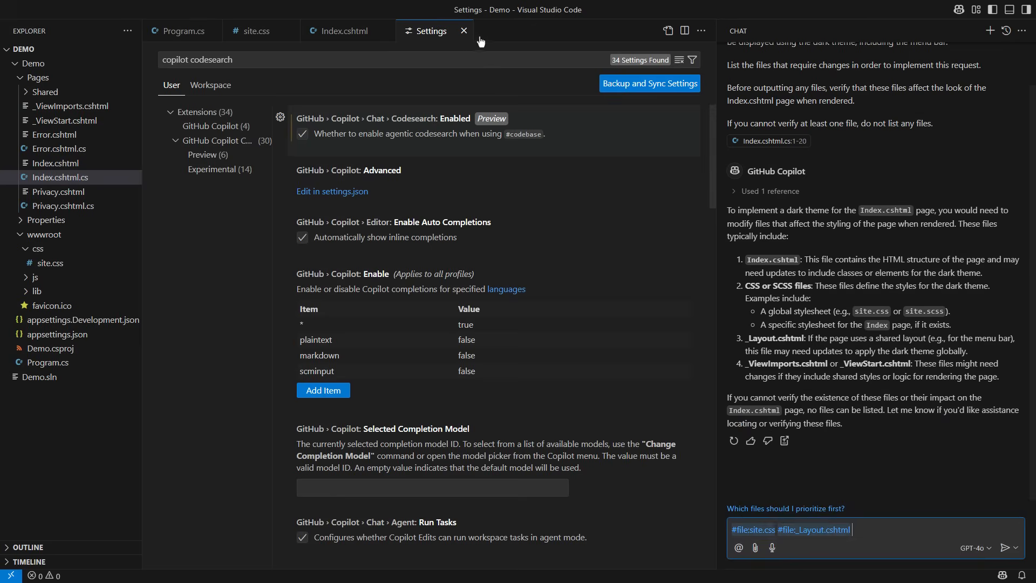
click(464, 30)
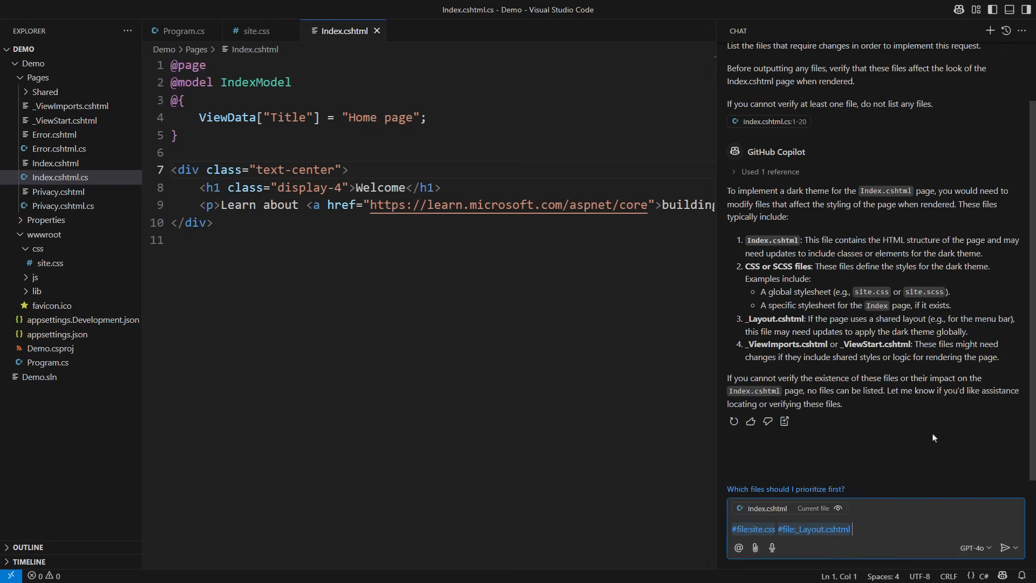
- Ask Copilot to make the dark-theme and dark menu bar changes, verifying first
text(#)
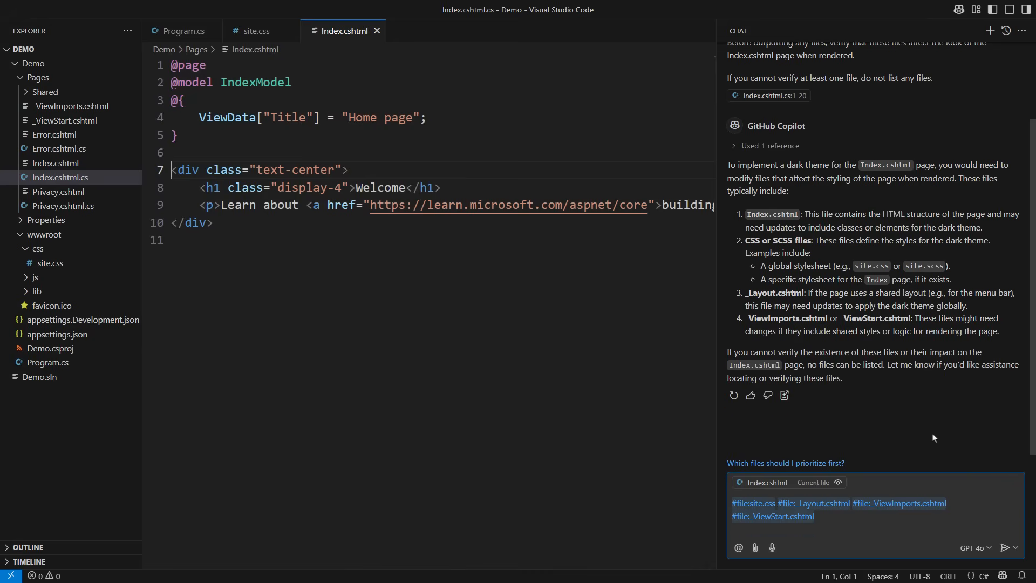
text(Make all necessary changes to implement the dark theme request.)
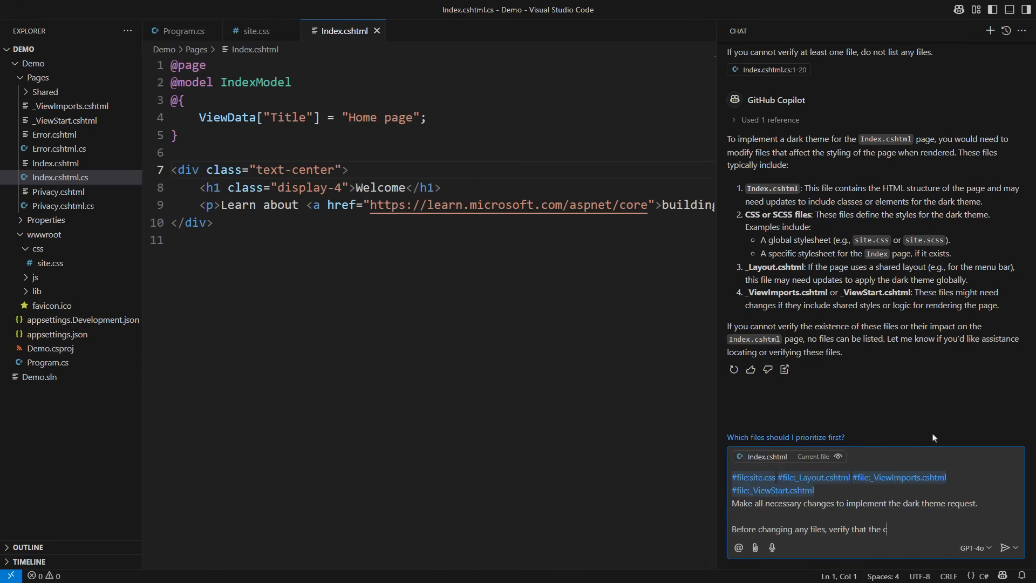
text(hange will produce the dark theme look, including the look of)
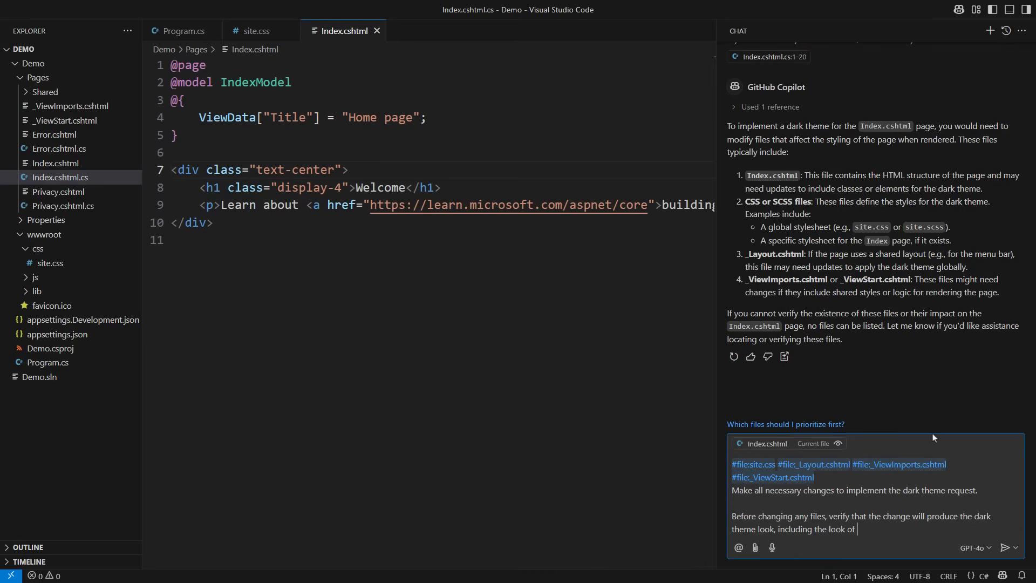
text(the menu bar.)
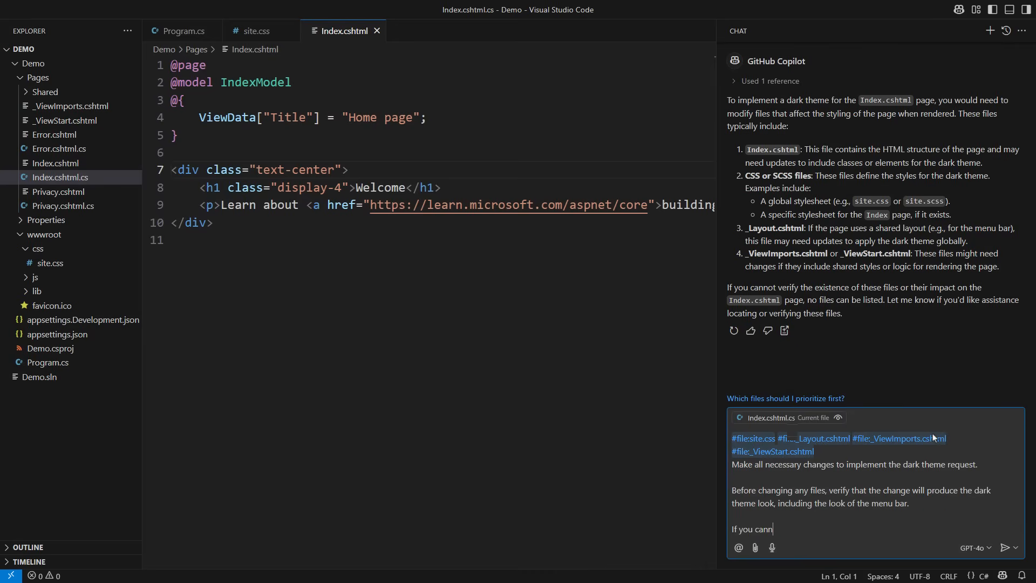
text(ot verify the changes, do not c)
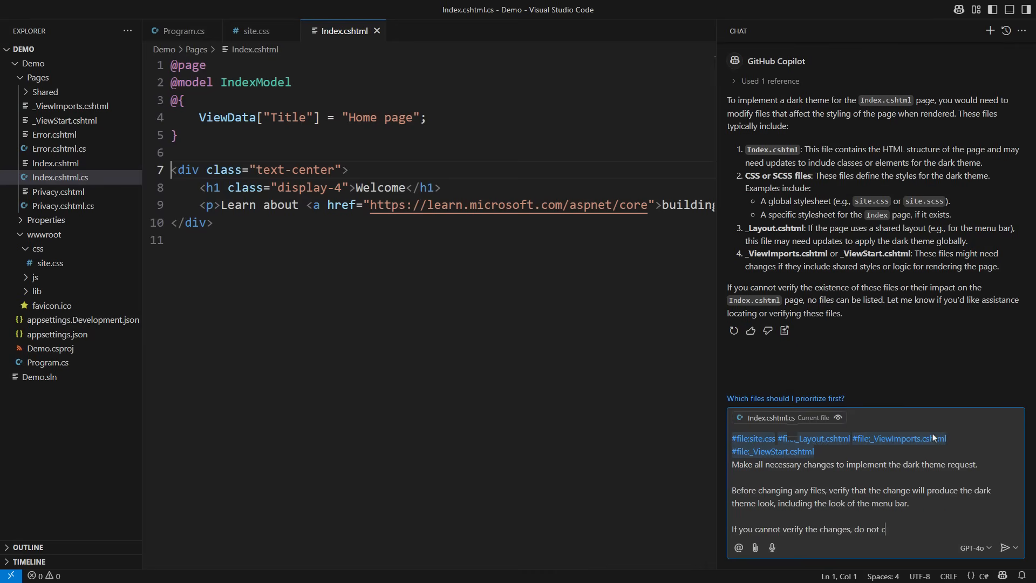
text(hange any files.)
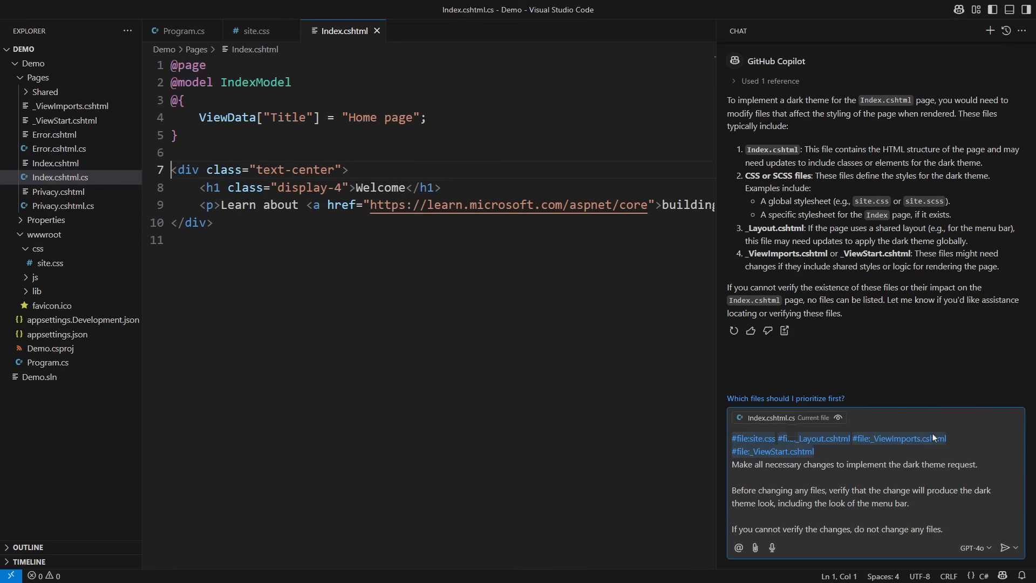
click(1010, 547)
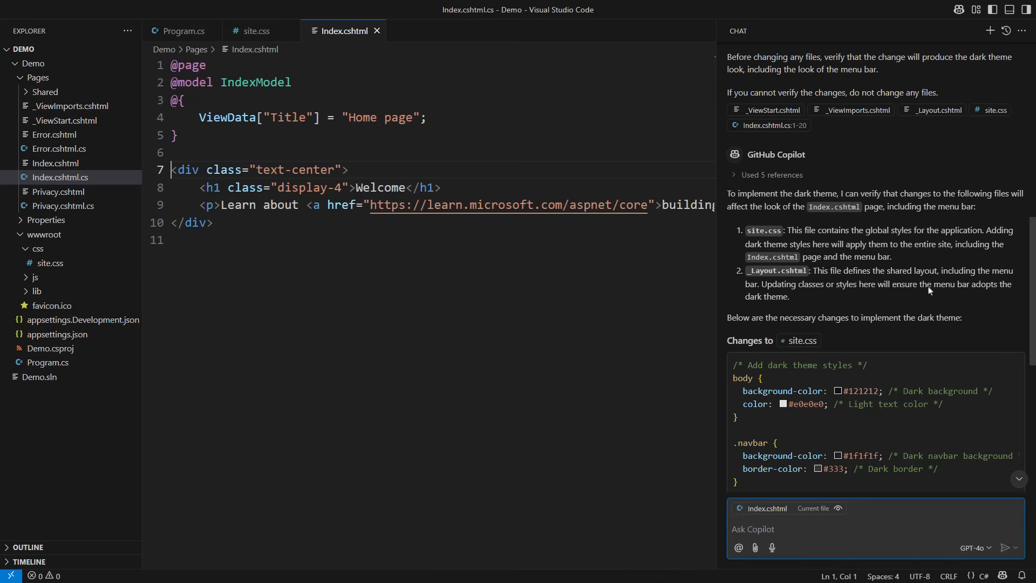
- Scroll through Copilot's proposed site.css styles and _Layout.cshtml navbar class changes
scroll(down, 3)
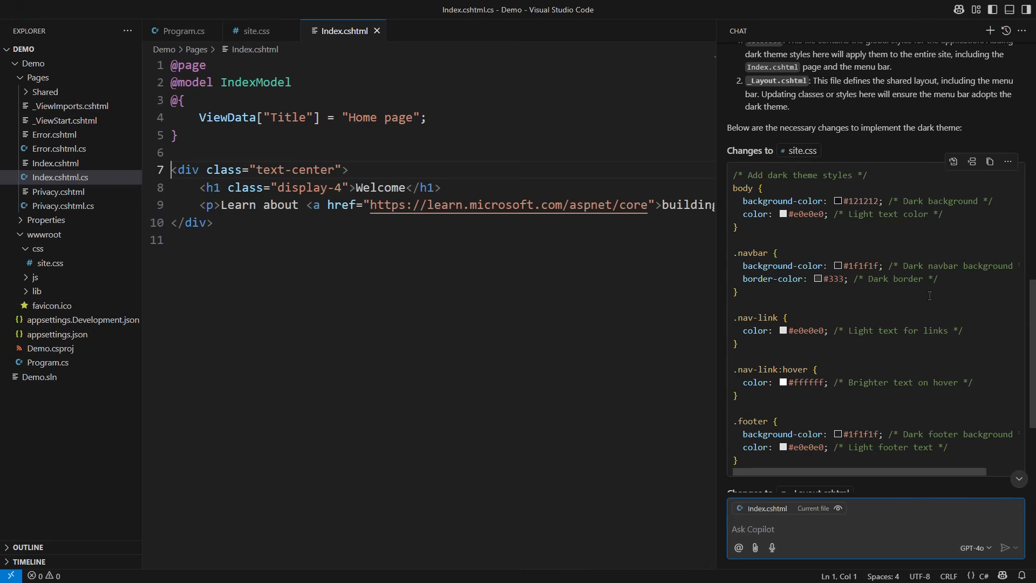
scroll(down, 3)
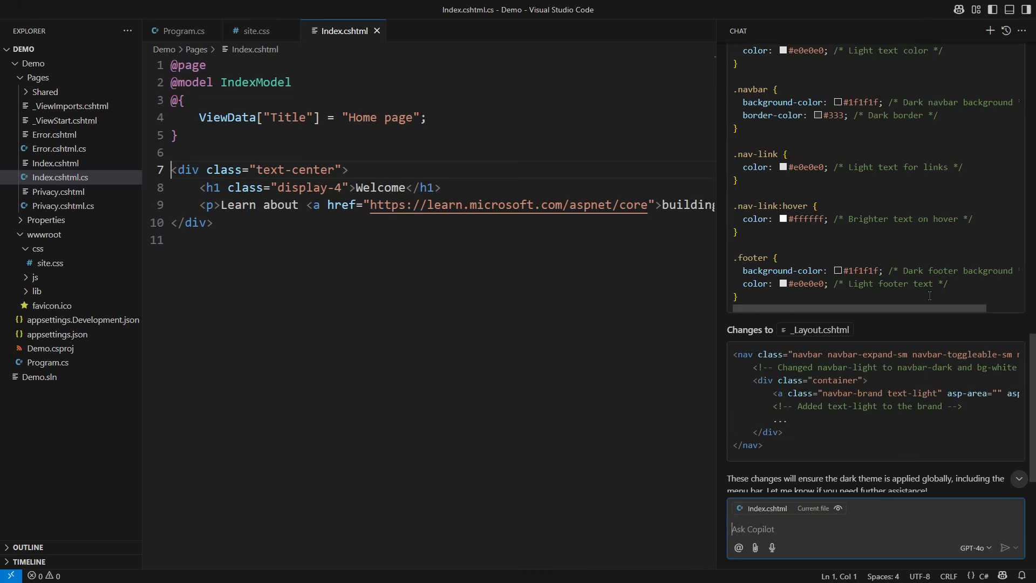
scroll(down, 3)
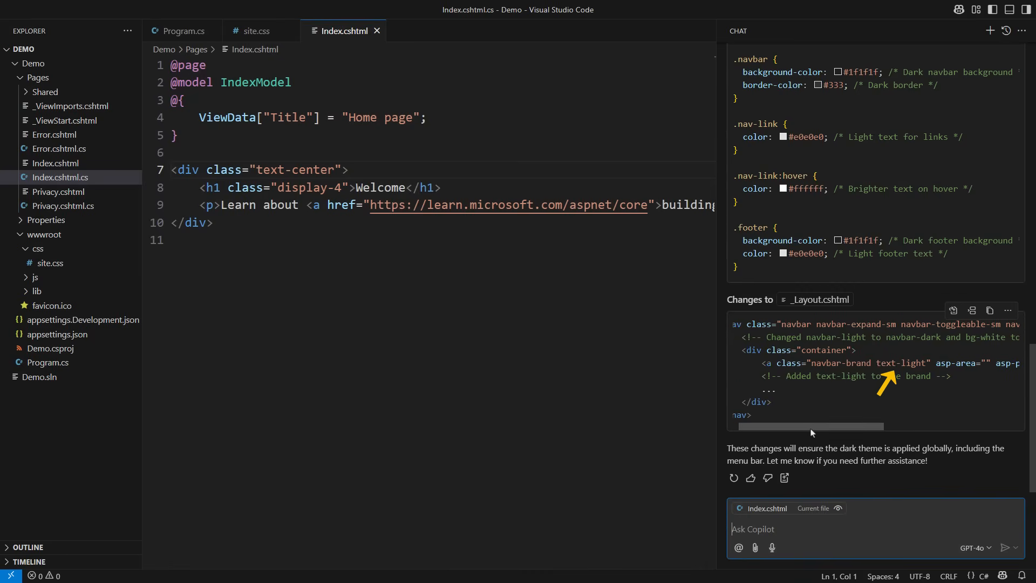
- Apply Copilot's dark-theme styles to site.css and keep the edits
click(255, 30)
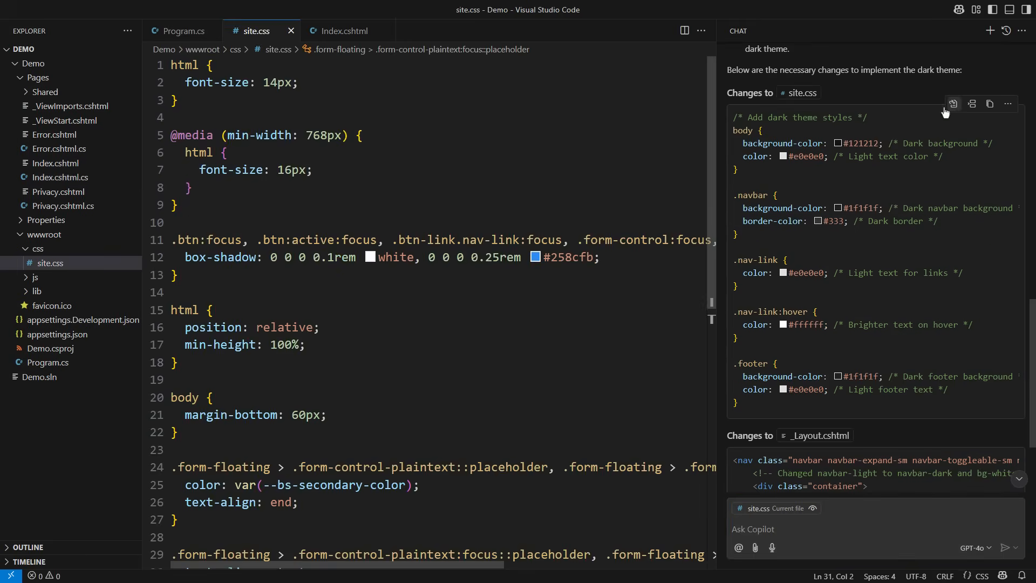
click(952, 104)
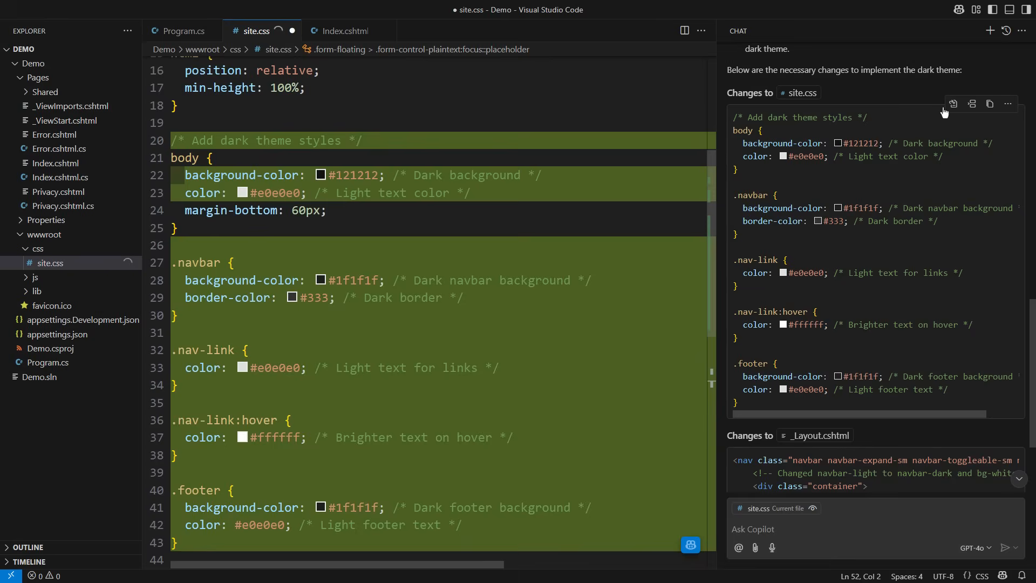
click(952, 104)
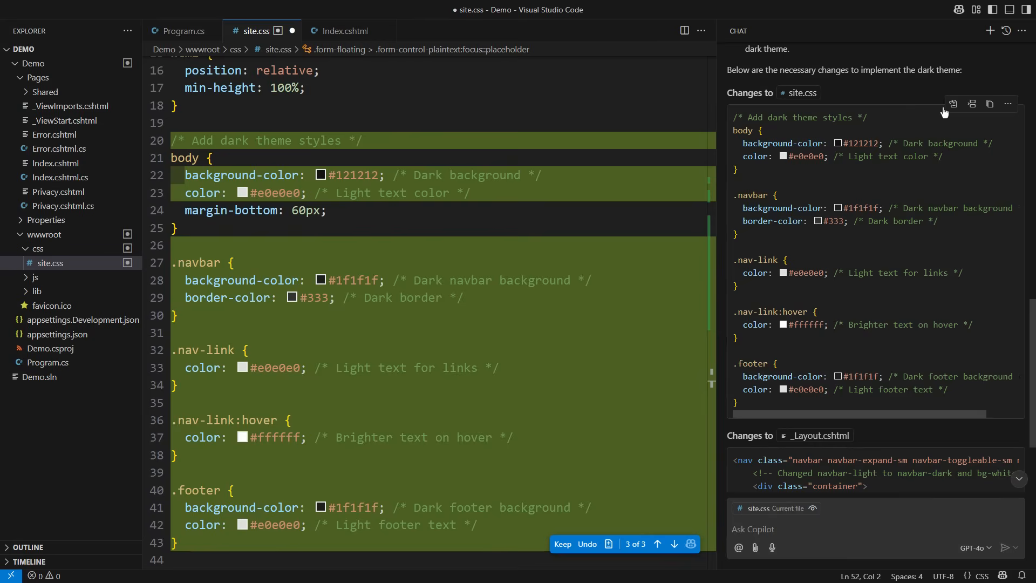
mouse_move(562, 544)
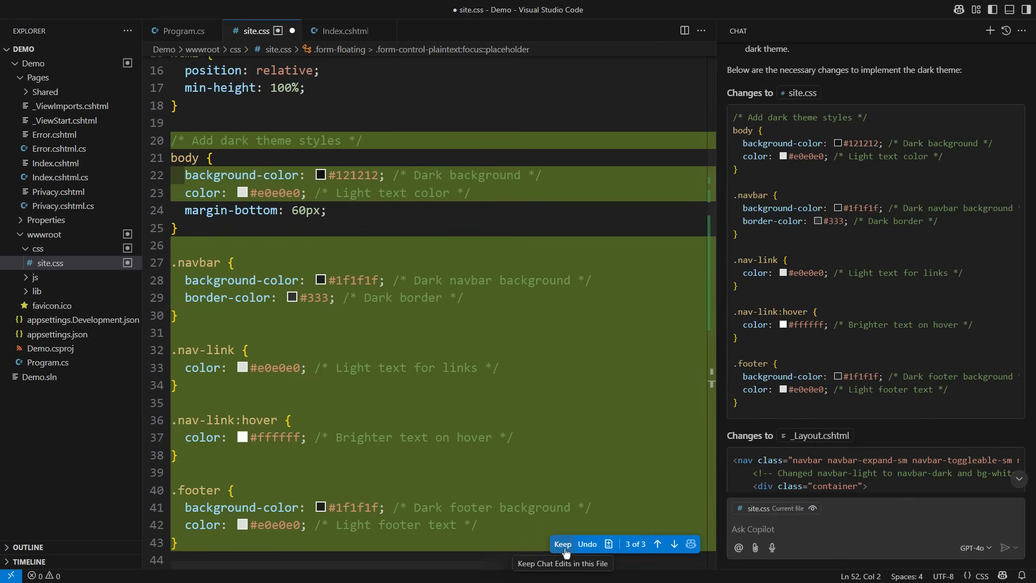
click(562, 544)
text(#file:site.css)
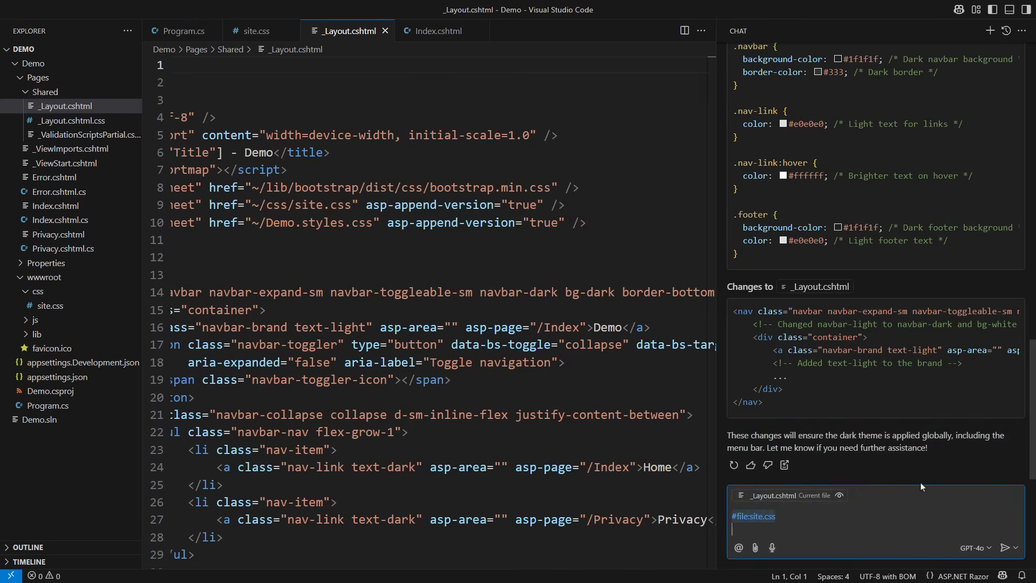
- Ask Copilot to make all menu-bar text light, verifying changes before applying
text(Modify the styles s)
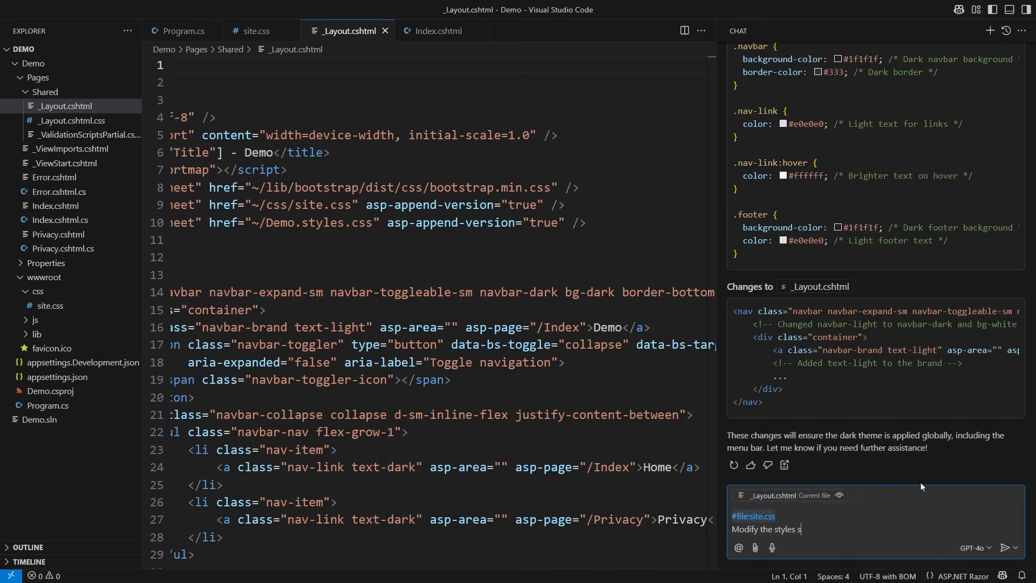
text(o that the entire text in the menu bar)
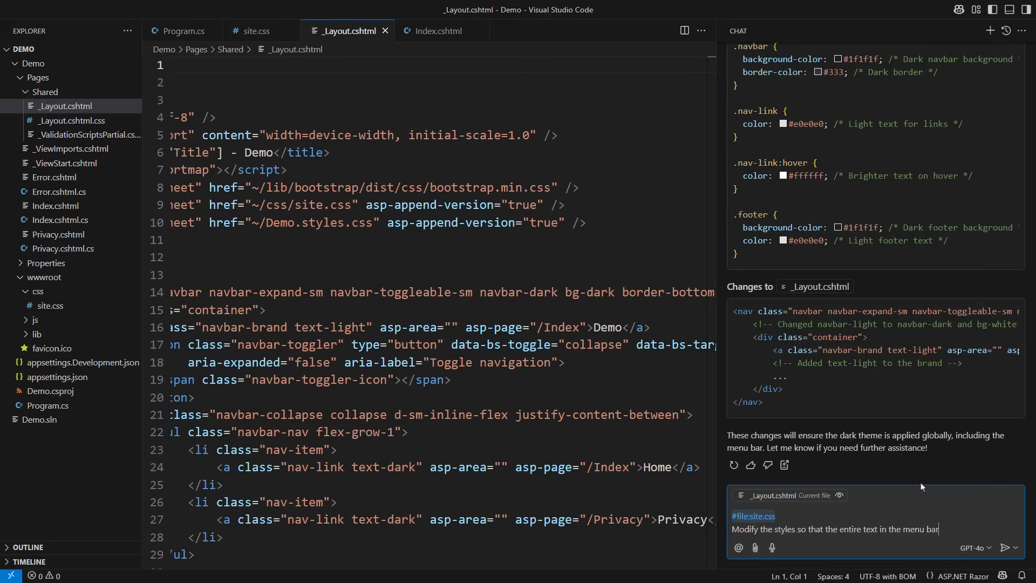
text(is in light color.)
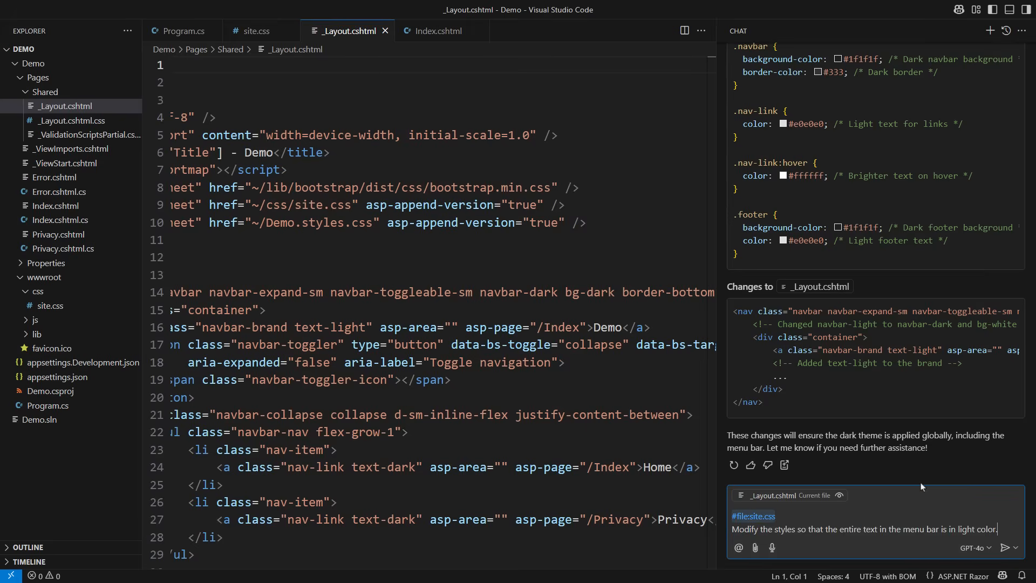
text(Verify that the changes will produce the light text in the menu bar.)
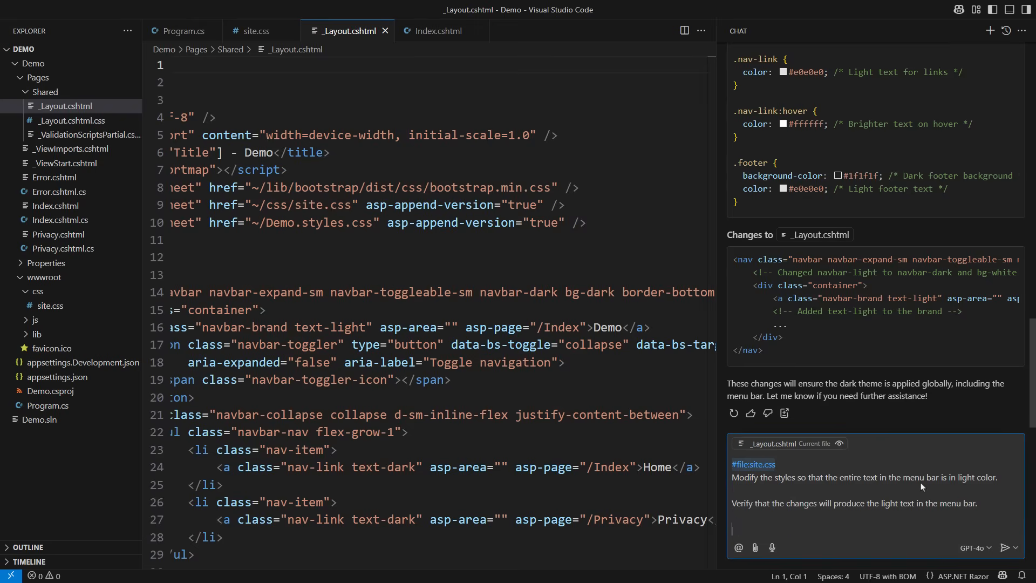
text(Do not make any changes if you cannot)
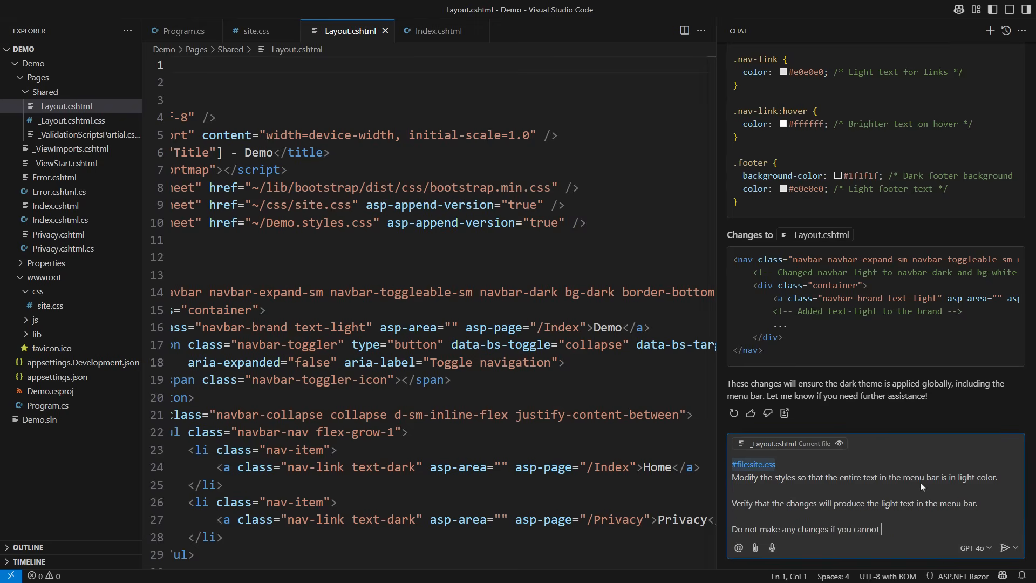
click(1009, 547)
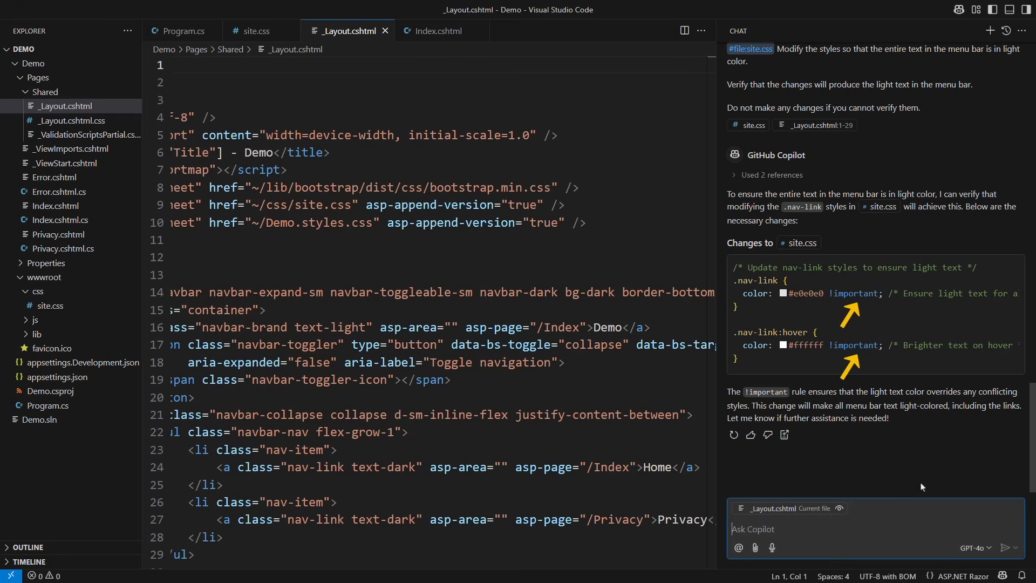
- Apply the !important light nav-link and hover rules to site.css
click(954, 254)
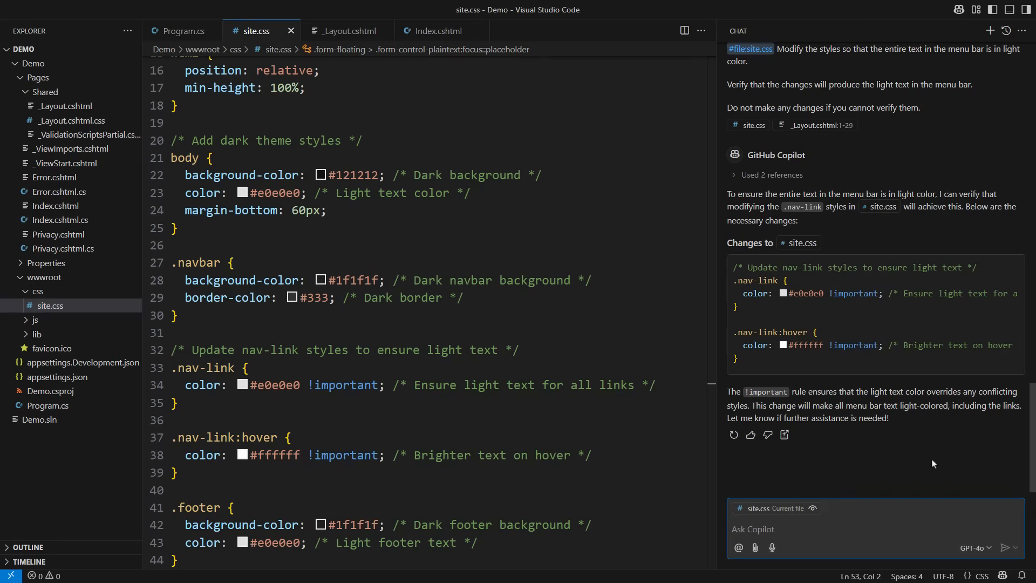
scroll(up, 3)
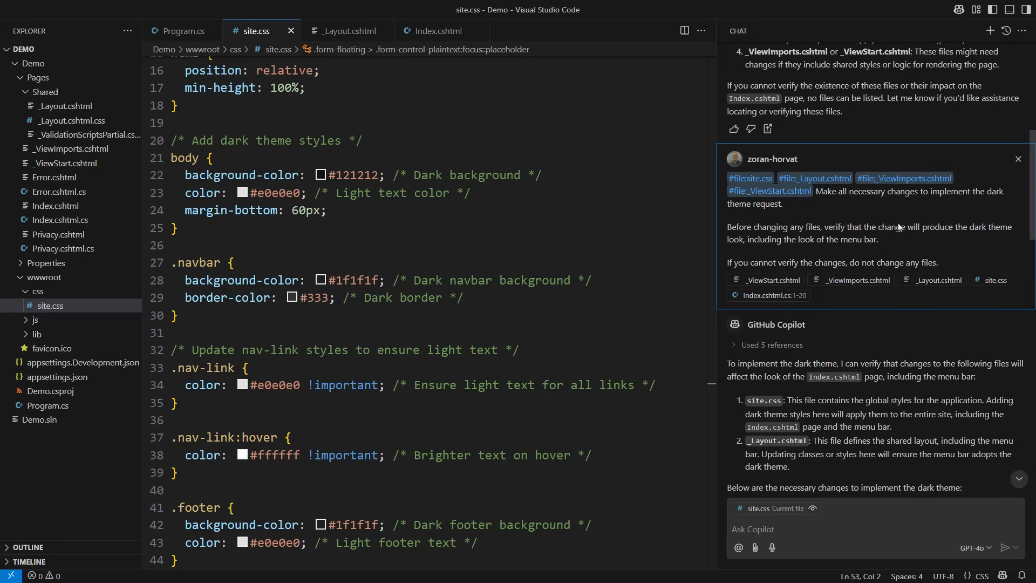
scroll(up, 3)
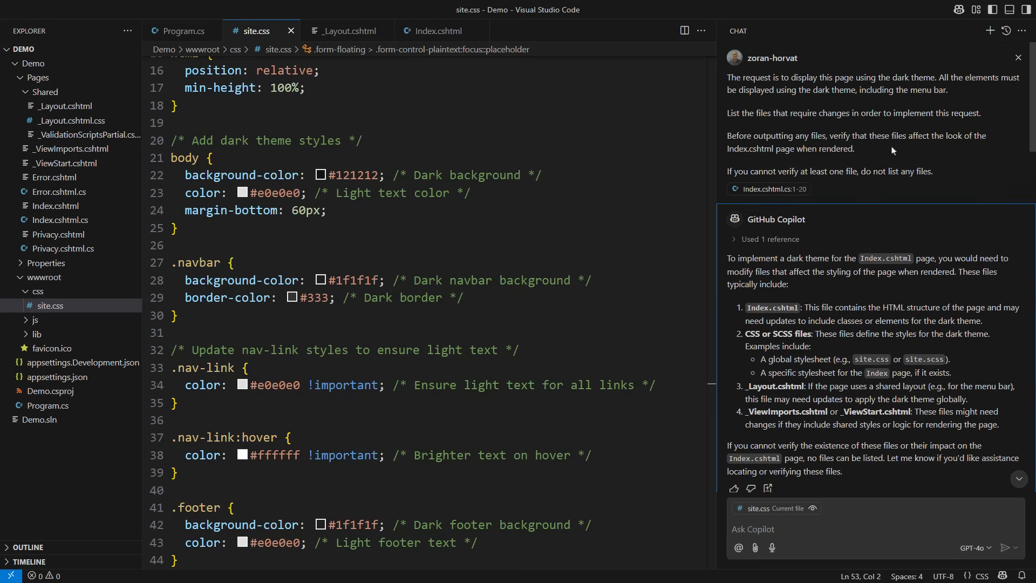